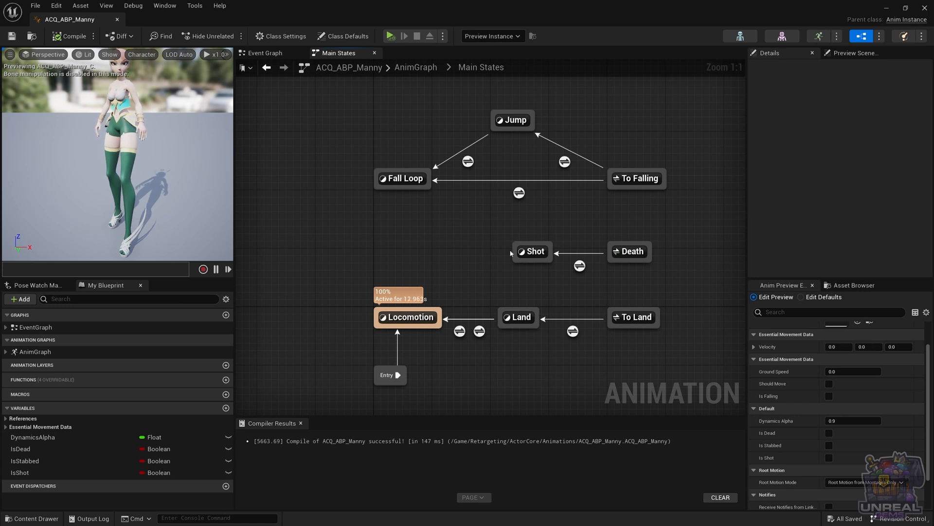
Select the Shot state in Main States and delete it.
{"action": "left_click", "coordinate": [531, 251]}
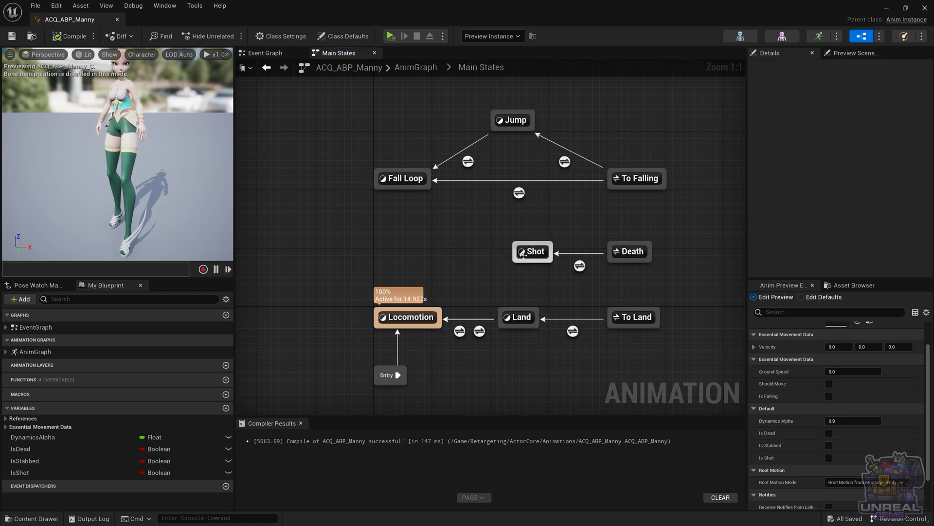
{"action": "mouse_move", "coordinate": [532, 251]}
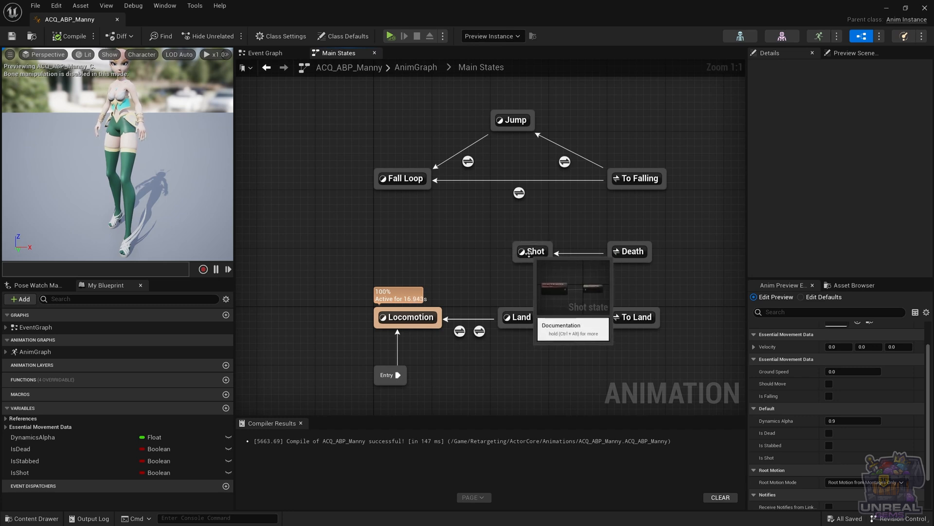
{"action": "mouse_move", "coordinate": [526, 263]}
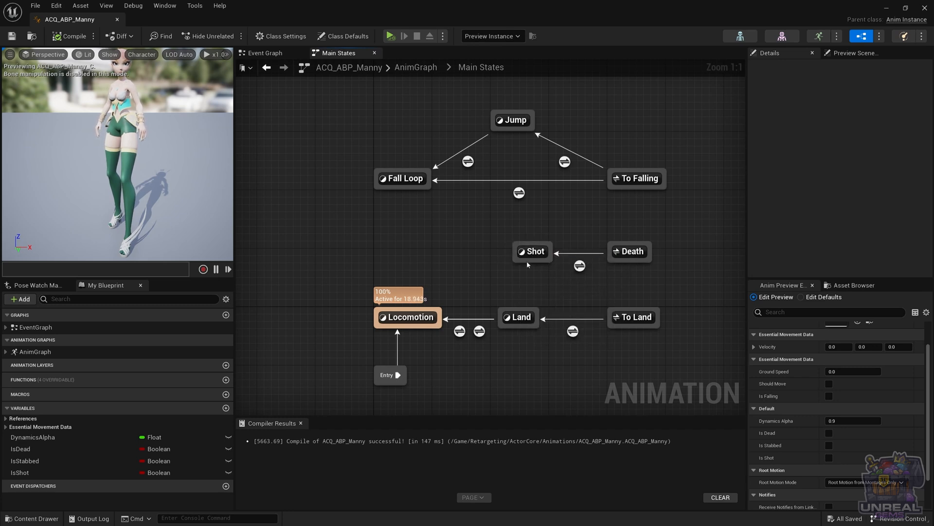
{"action": "mouse_move", "coordinate": [532, 252]}
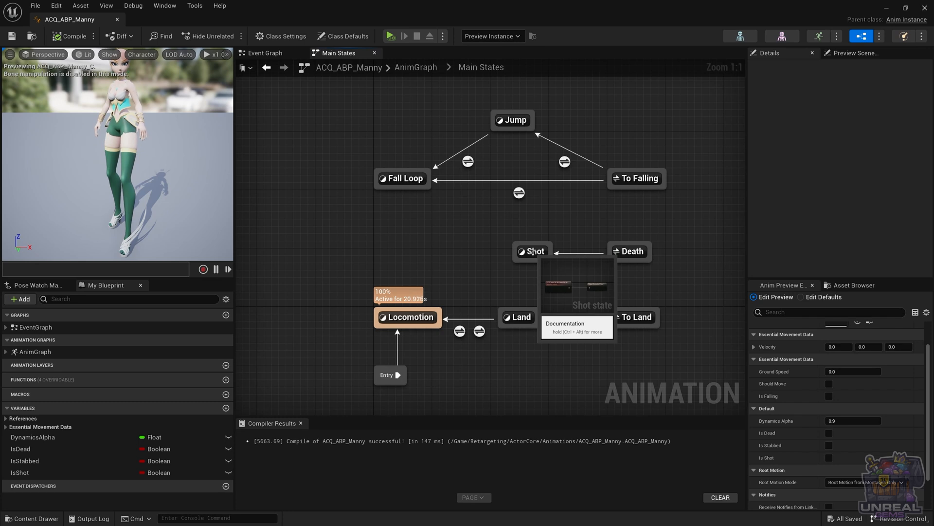
{"action": "left_click", "coordinate": [534, 251]}
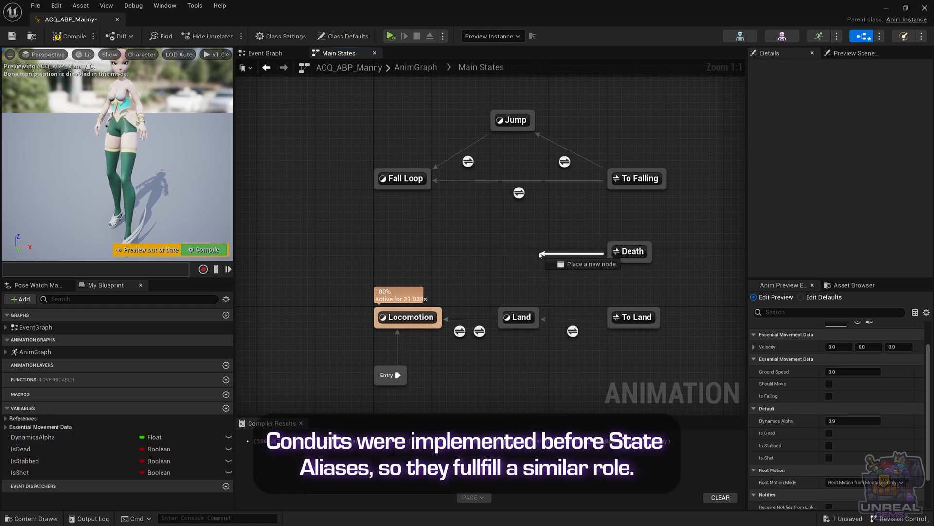
Add a conduit as Death's transition target and name it Killed.
{"action": "right_click", "coordinate": [539, 253]}
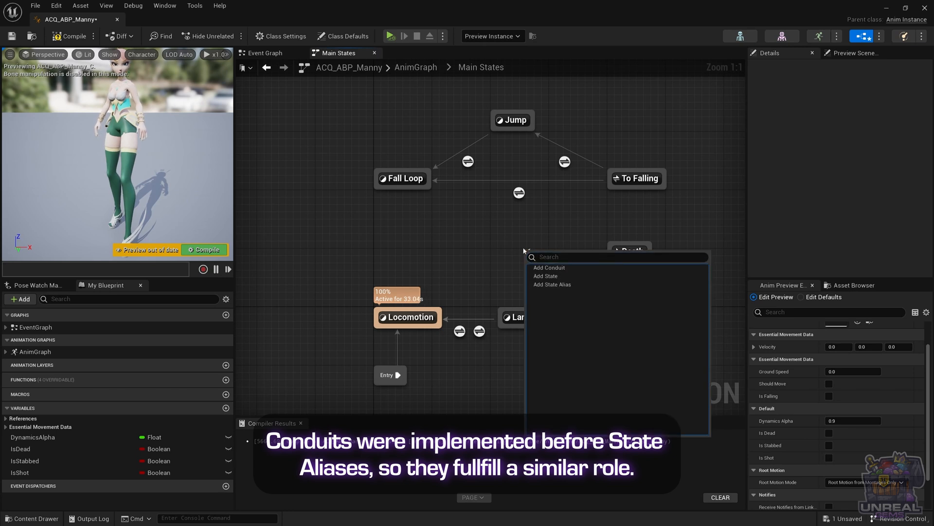
{"action": "left_click", "coordinate": [549, 267]}
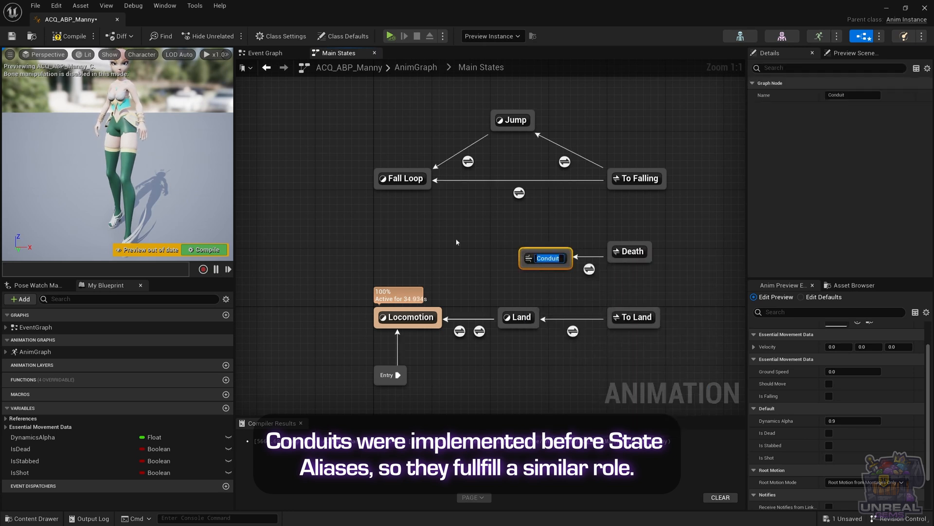
{"action": "type", "text": "Kille"}
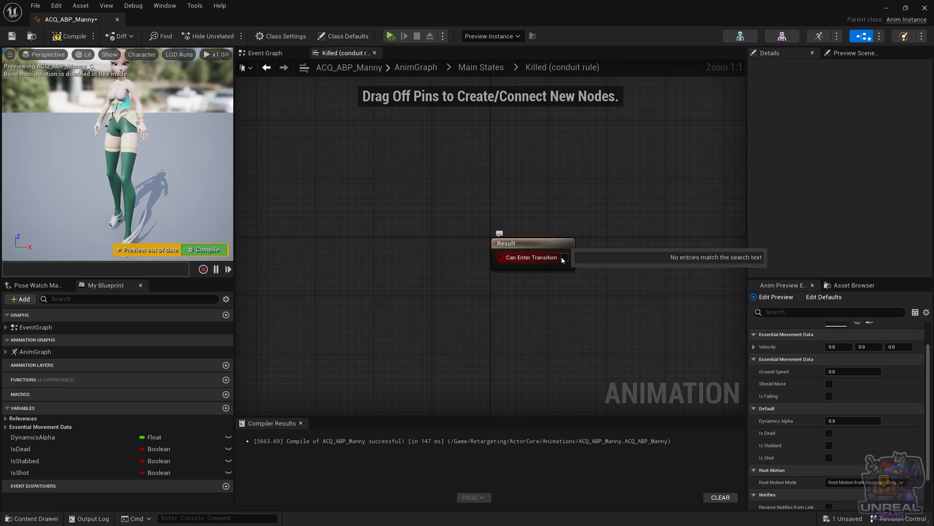
Wire IsDead into the Killed conduit's Can Enter Transition, then return to Main States.
{"action": "left_click", "coordinate": [563, 257]}
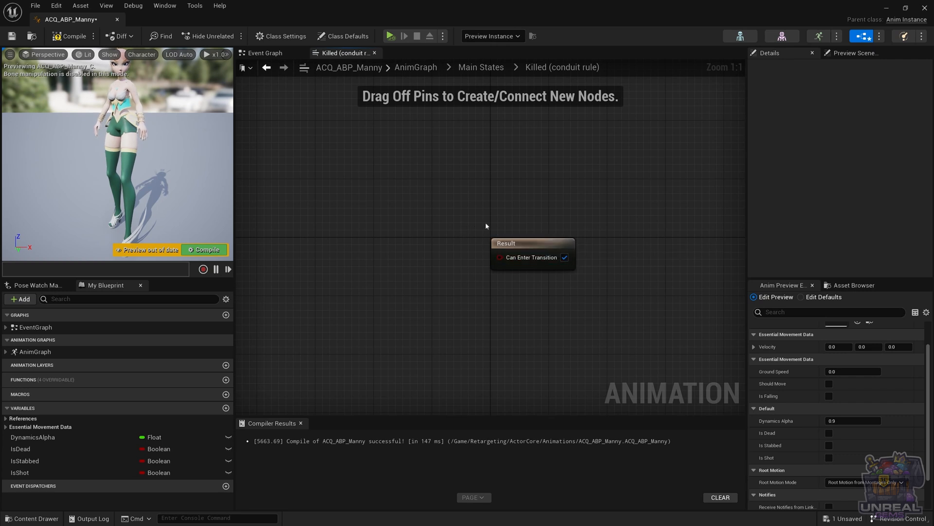
{"action": "mouse_move", "coordinate": [491, 229]}
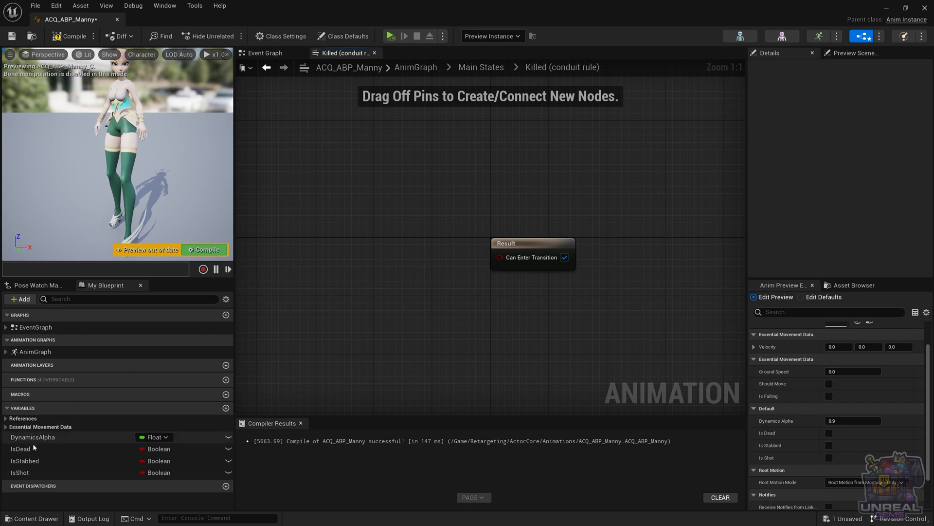
{"action": "left_click", "coordinate": [20, 448]}
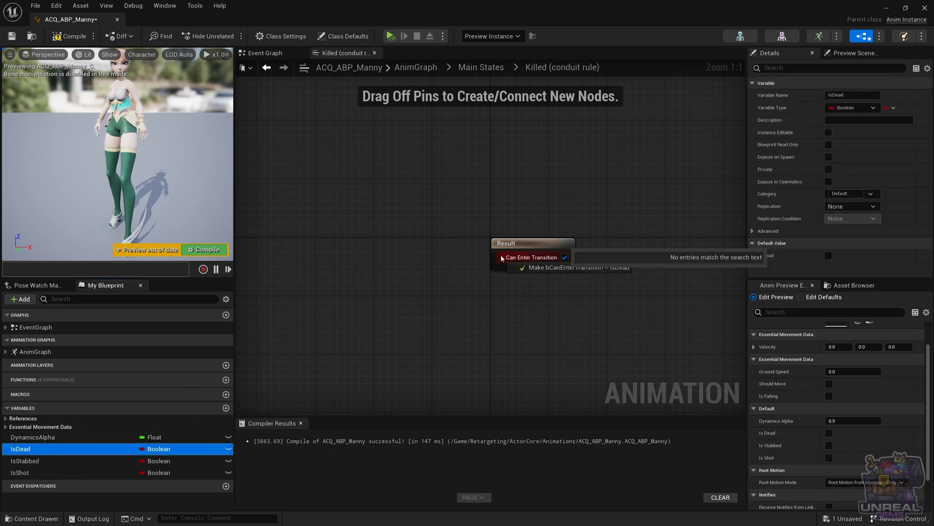
{"action": "left_click", "coordinate": [578, 267]}
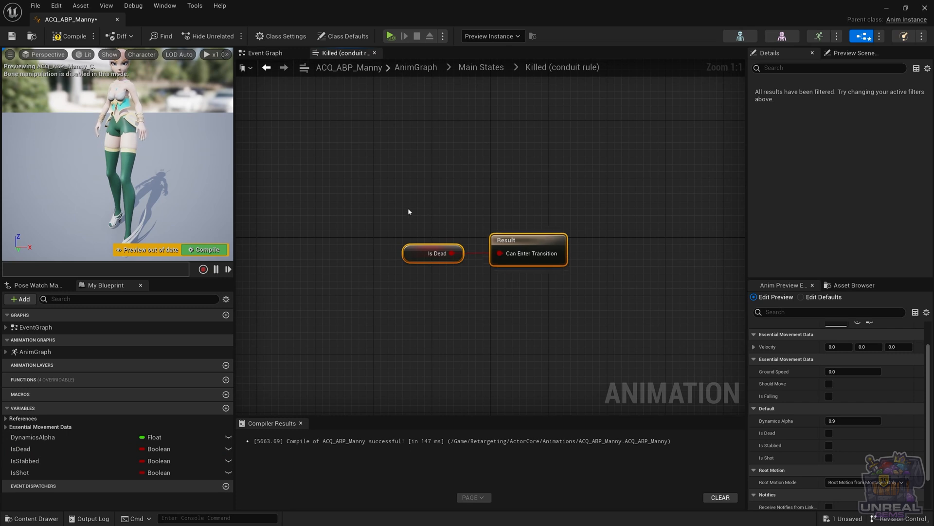
{"action": "mouse_move", "coordinate": [368, 105]}
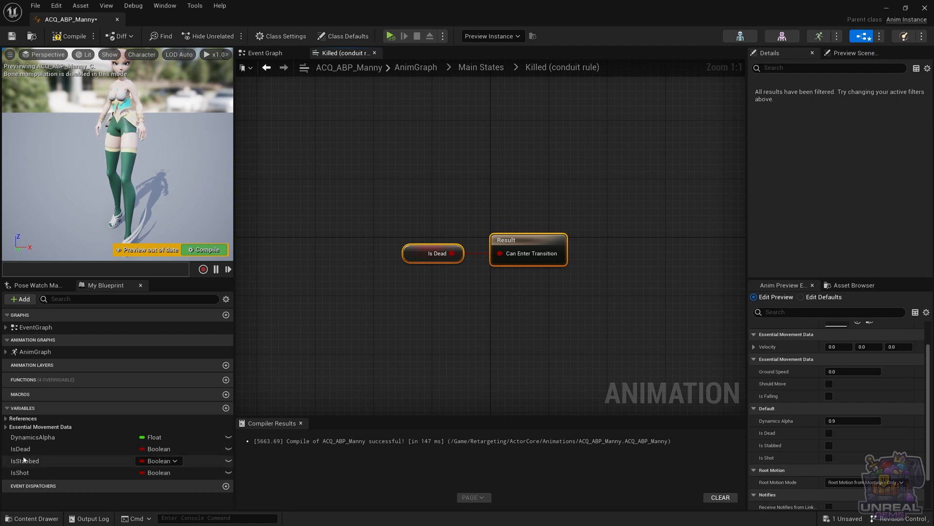
{"action": "mouse_move", "coordinate": [25, 460]}
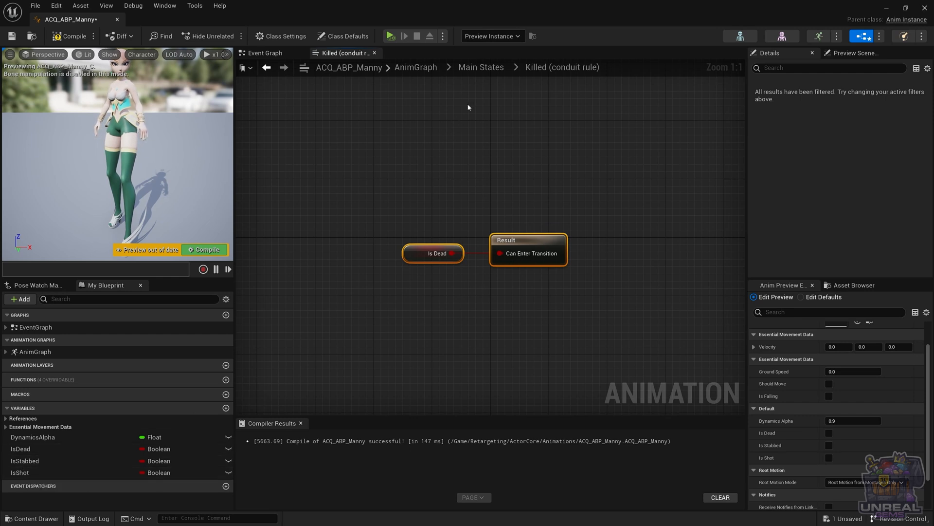
{"action": "left_click", "coordinate": [481, 67]}
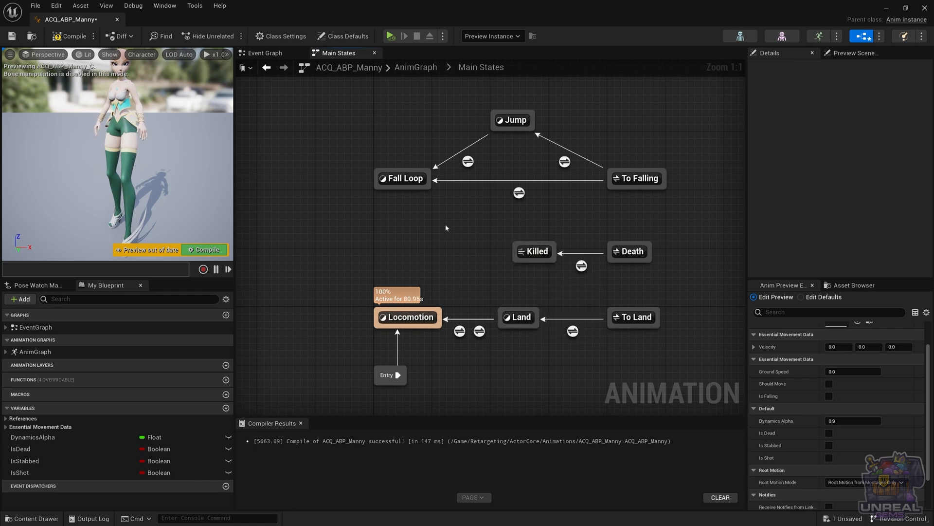
{"action": "mouse_move", "coordinate": [581, 266]}
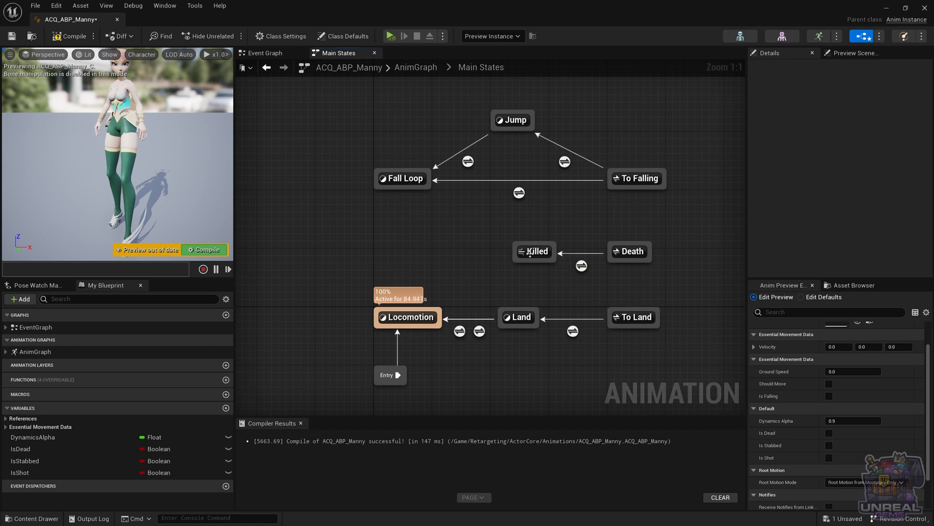
Review the Death-to-Killed rule and Killed conduit rule, then compile the blueprint.
{"action": "left_click", "coordinate": [534, 251]}
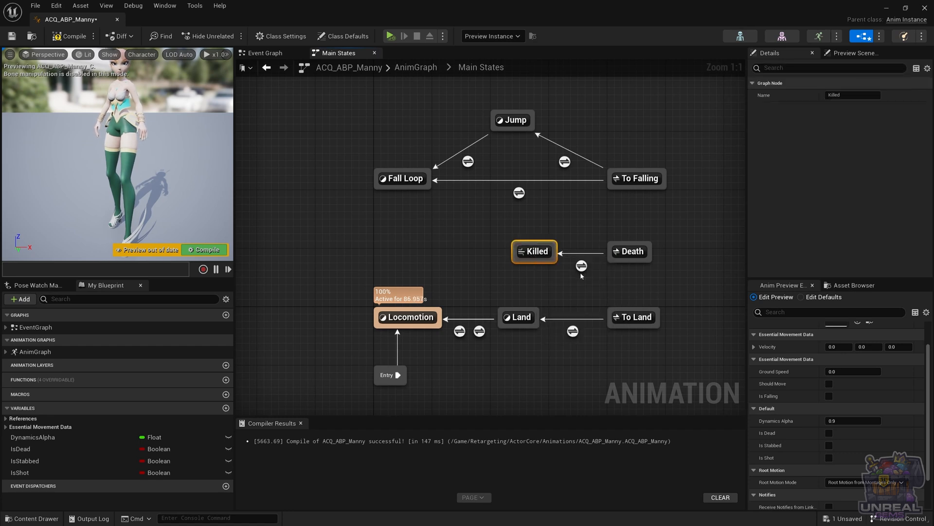
{"action": "double_click", "coordinate": [581, 266]}
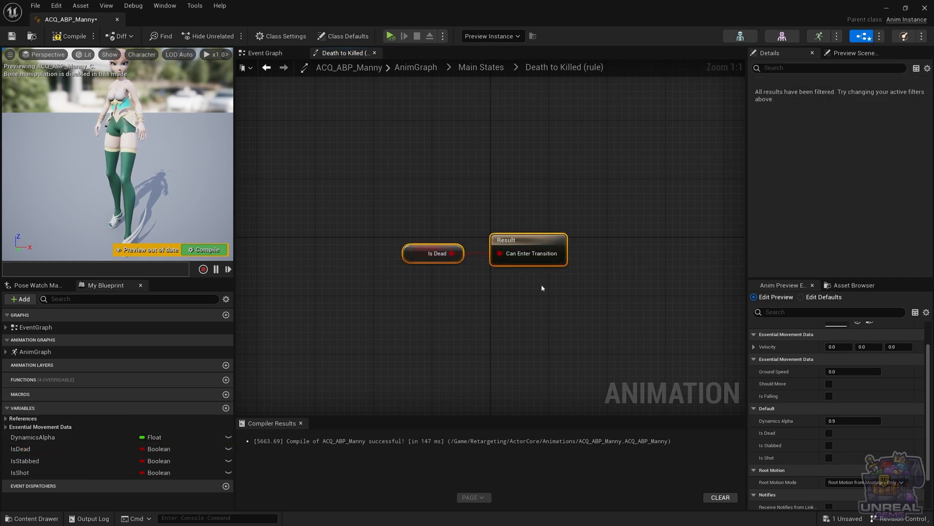
{"action": "left_click", "coordinate": [487, 114]}
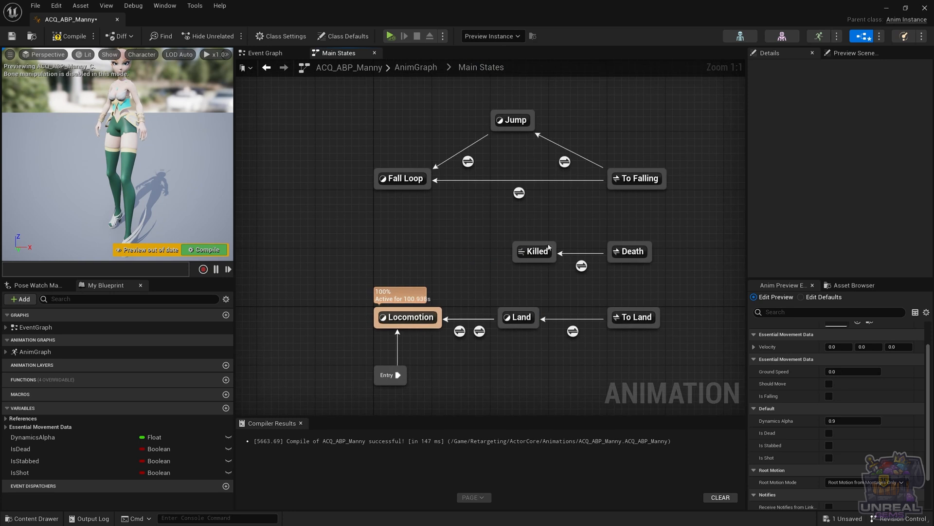
{"action": "double_click", "coordinate": [534, 251]}
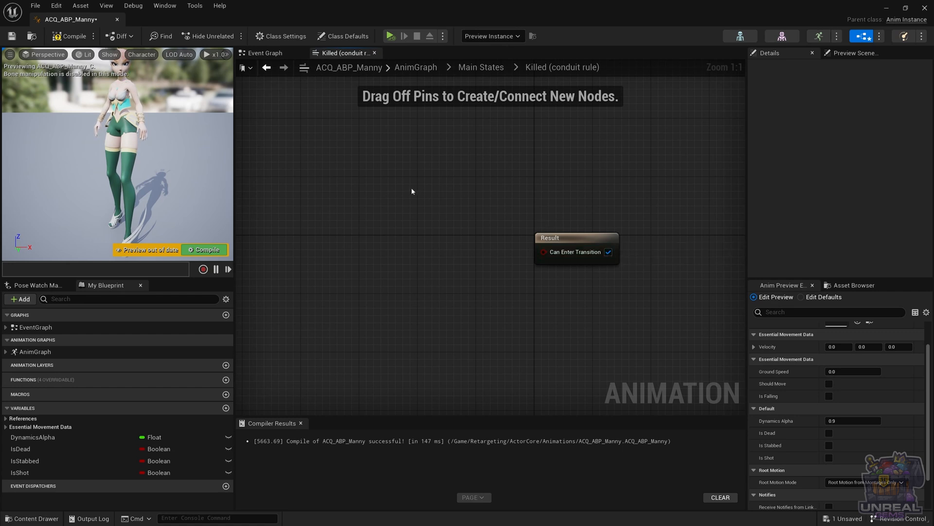
{"action": "left_click", "coordinate": [204, 249]}
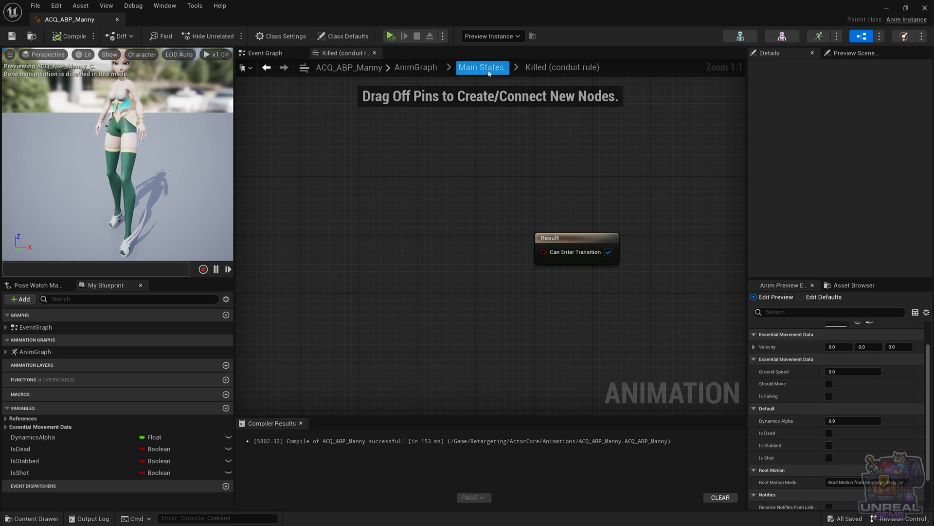
Add Shot and Stabbed states and connect transitions from Killed to each.
{"action": "left_click", "coordinate": [481, 67]}
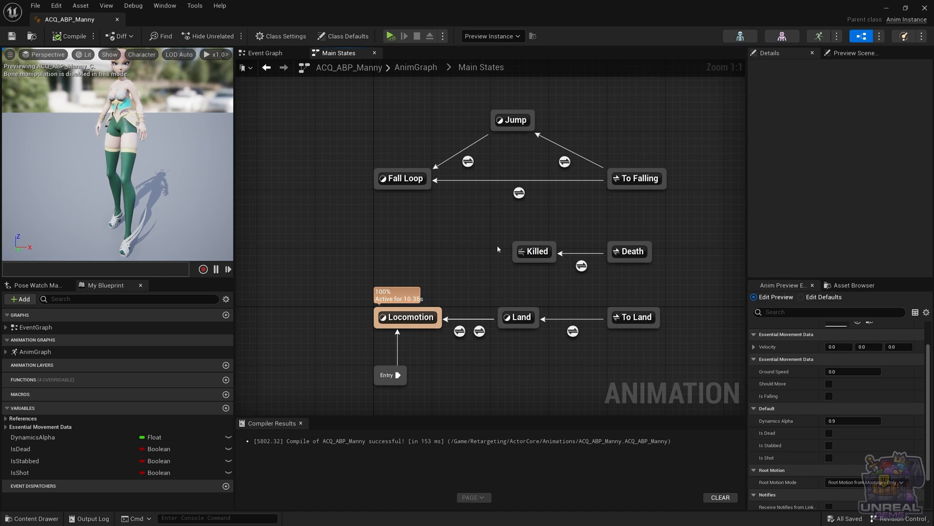
{"action": "mouse_move", "coordinate": [535, 251]}
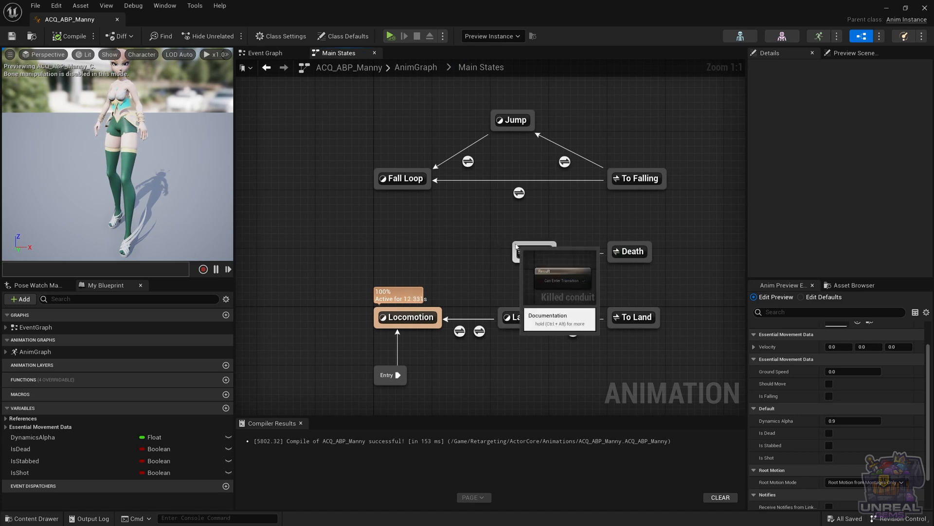
{"action": "mouse_move", "coordinate": [444, 229]}
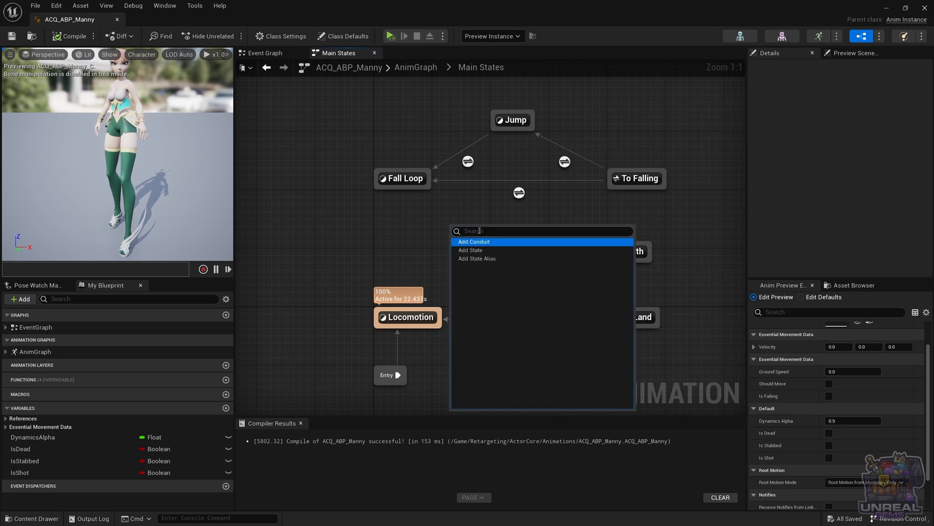
{"action": "left_click", "coordinate": [470, 250]}
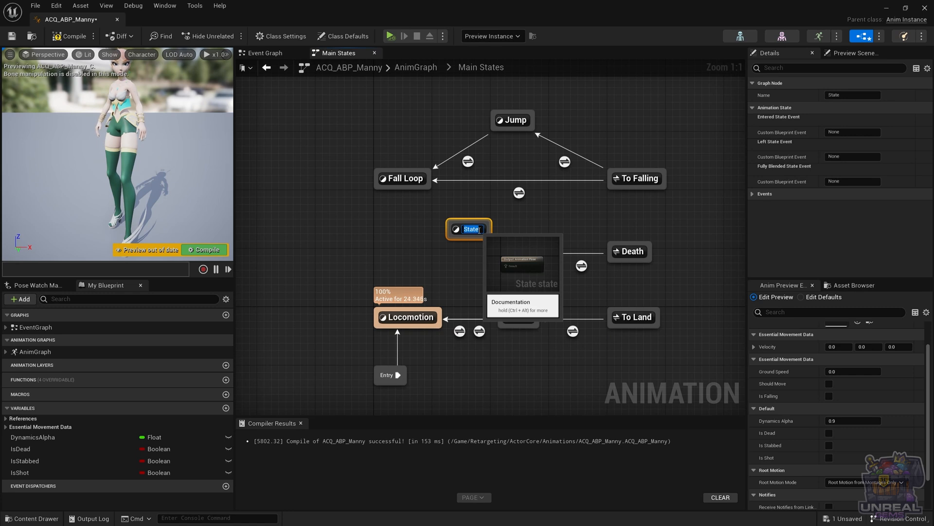
{"action": "type", "text": "Shot"}
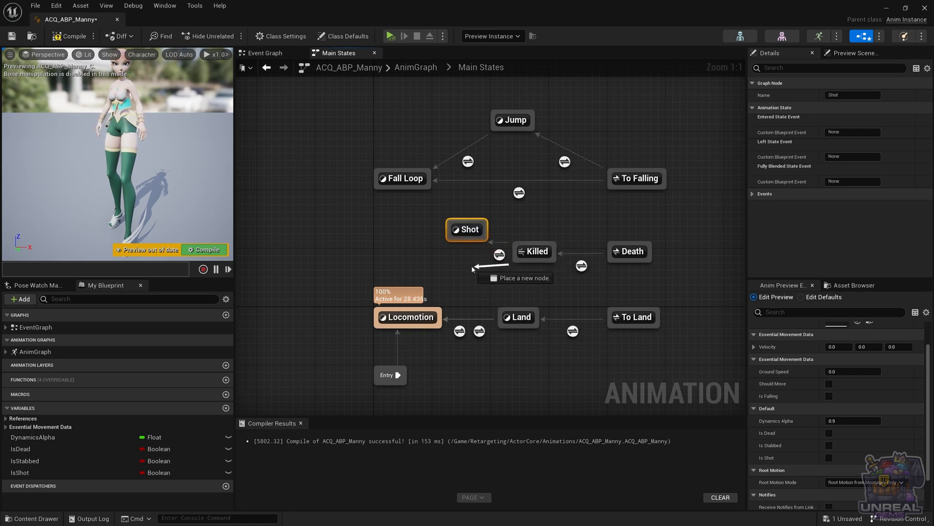
{"action": "type", "text": "sta"}
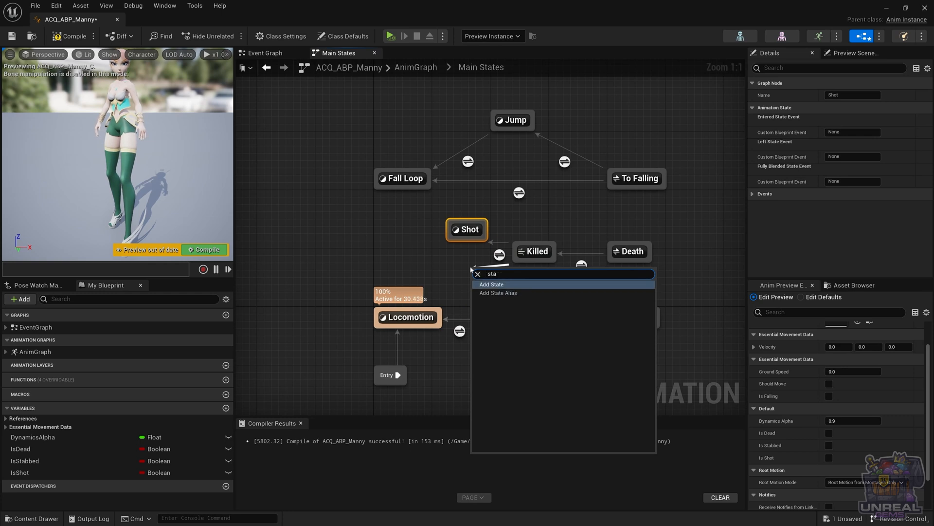
{"action": "left_click", "coordinate": [492, 285]}
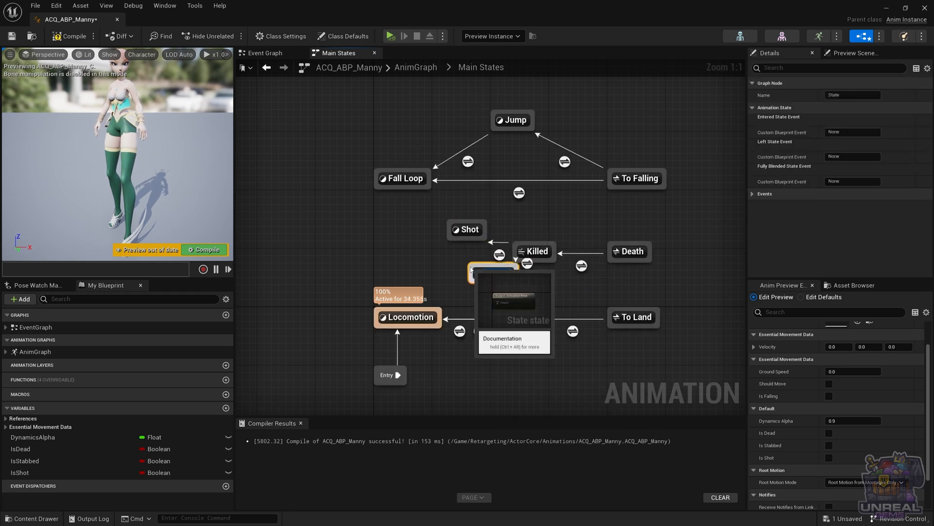
{"action": "left_click", "coordinate": [497, 273]}
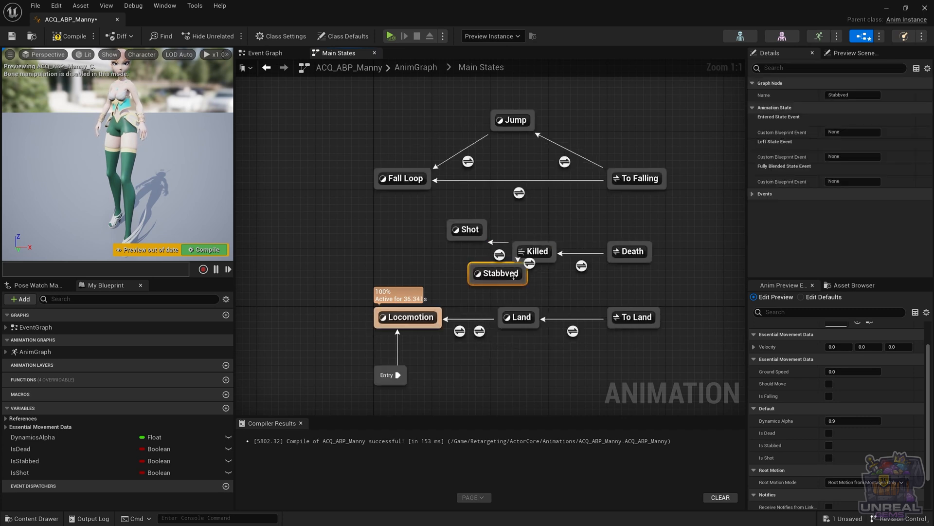
{"action": "mouse_move", "coordinate": [497, 273]}
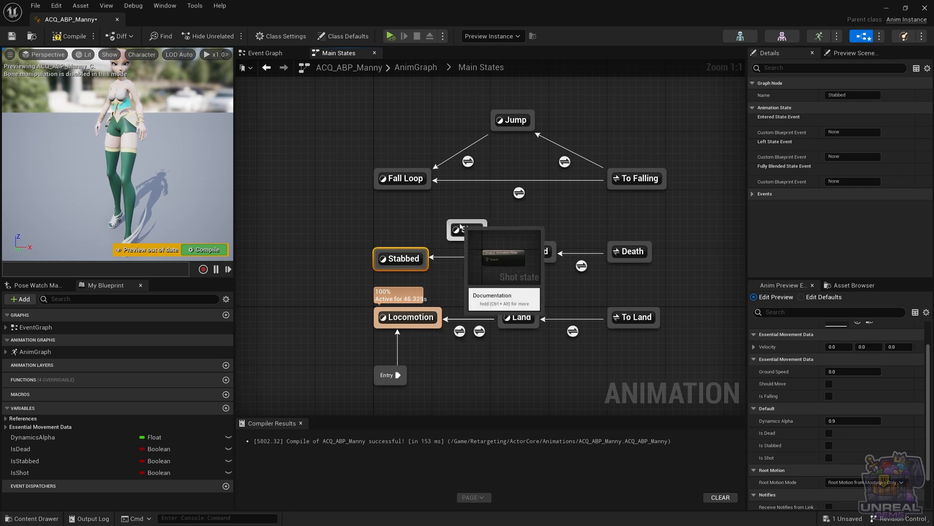
{"action": "right_click", "coordinate": [467, 228]}
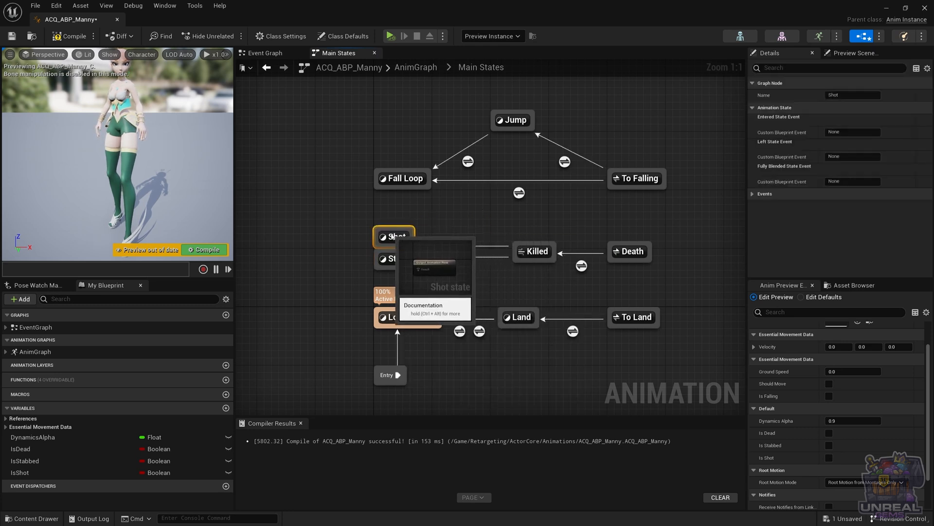
{"action": "mouse_move", "coordinate": [401, 258]}
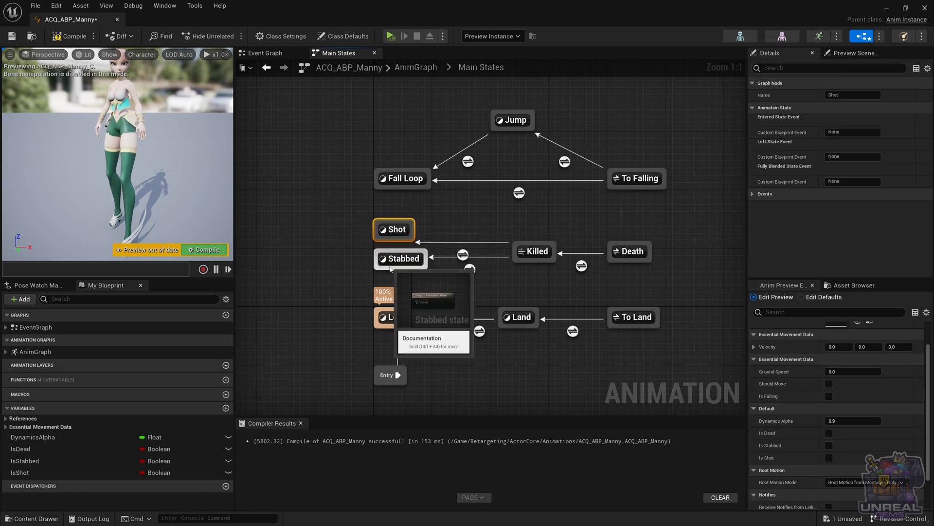
{"action": "left_click", "coordinate": [404, 265]}
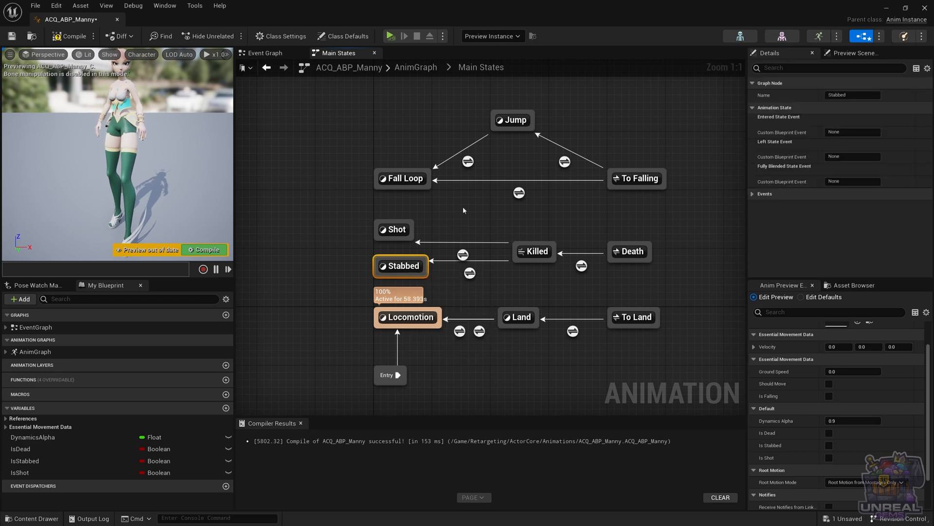
{"action": "mouse_move", "coordinate": [469, 272]}
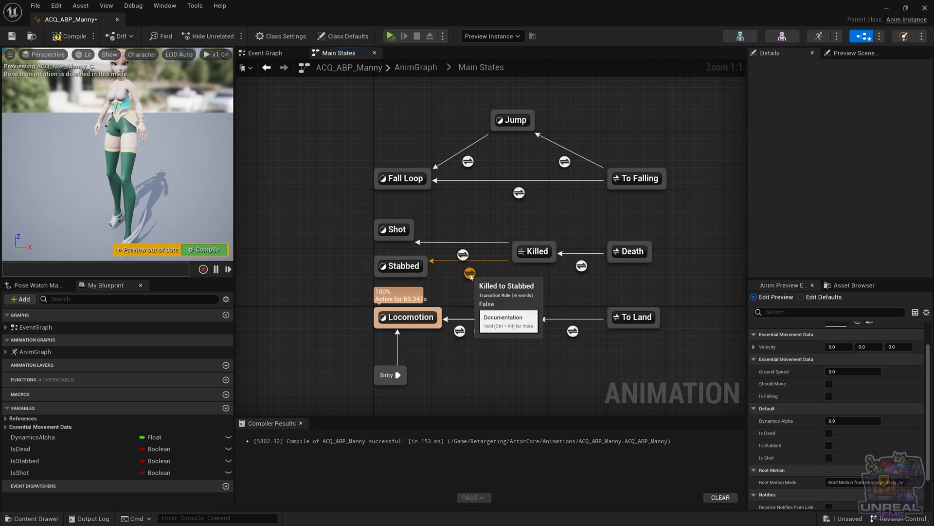
Feed IsStabbed into the Killed-to-Stabbed Can Enter Transition, compile, and return to Main States.
{"action": "double_click", "coordinate": [469, 273]}
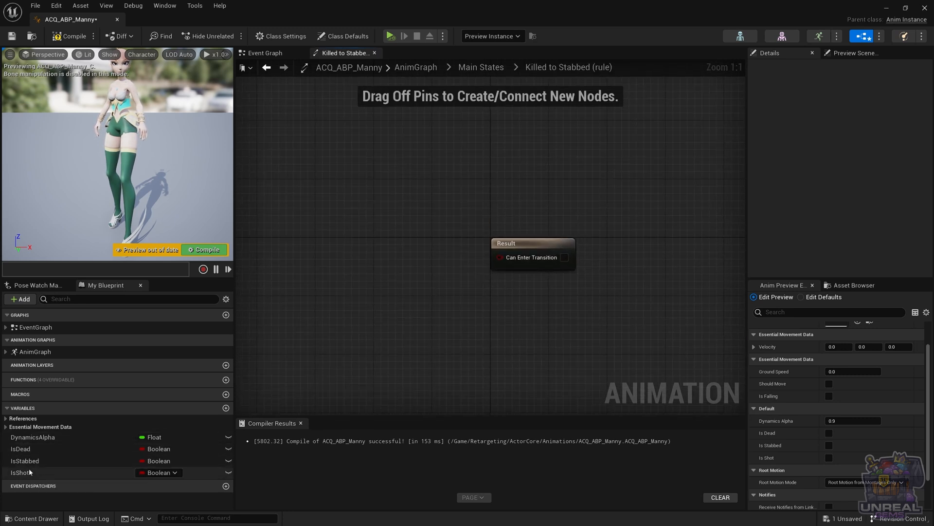
{"action": "left_click", "coordinate": [24, 460]}
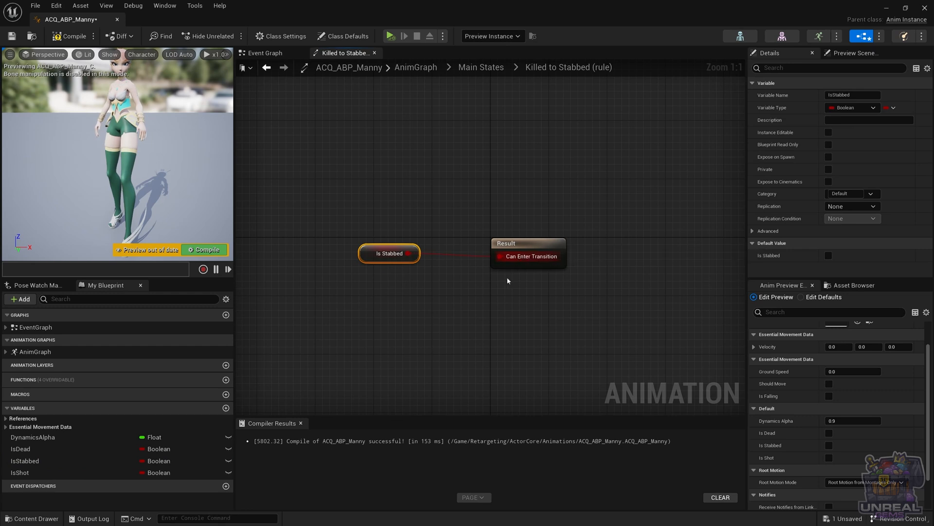
{"action": "left_click", "coordinate": [528, 249]}
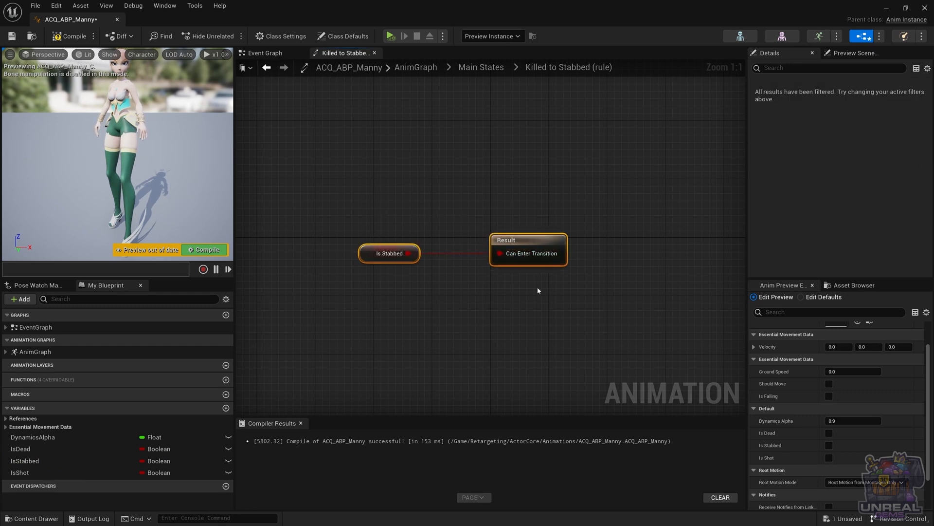
{"action": "mouse_move", "coordinate": [191, 262]}
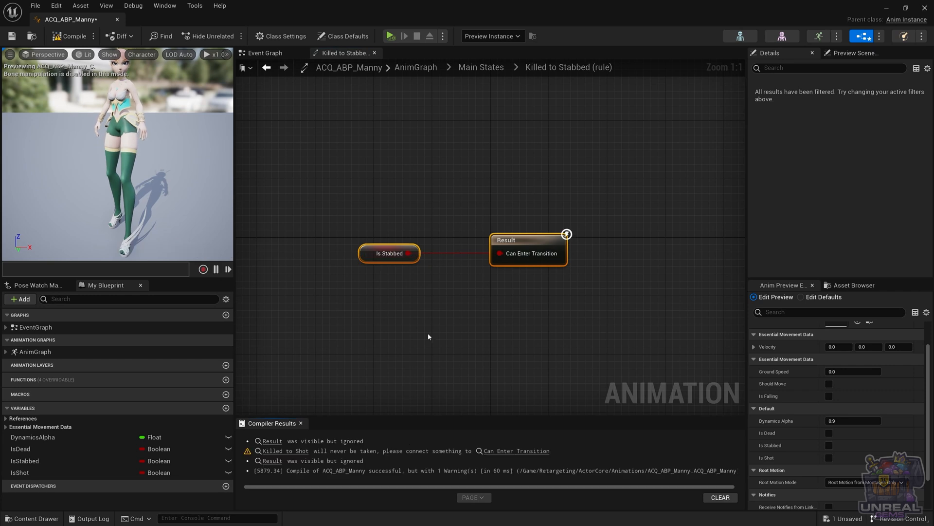
{"action": "left_click", "coordinate": [376, 307]}
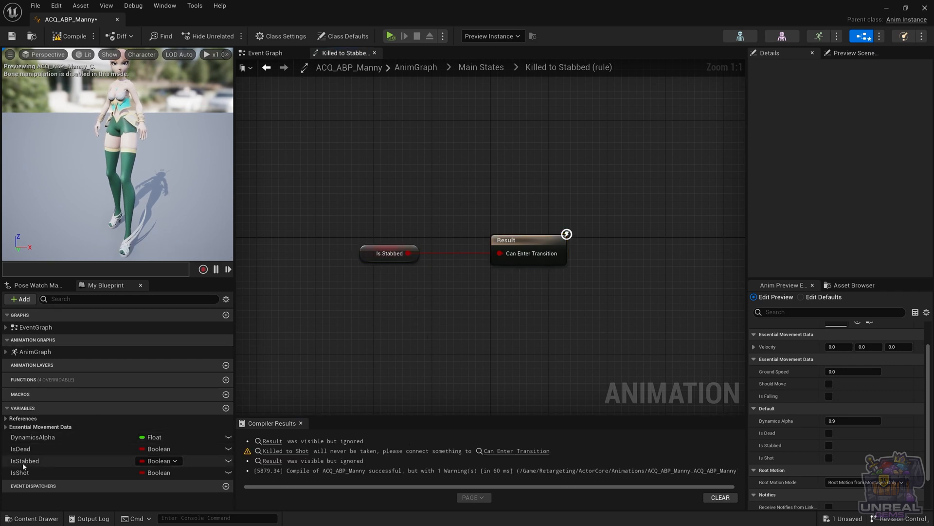
{"action": "mouse_move", "coordinate": [24, 460]}
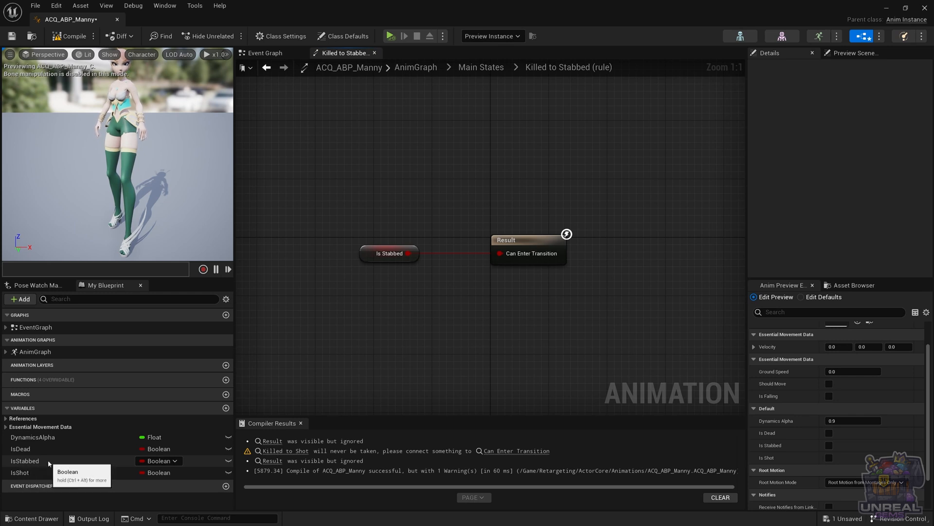
{"action": "mouse_move", "coordinate": [376, 328]}
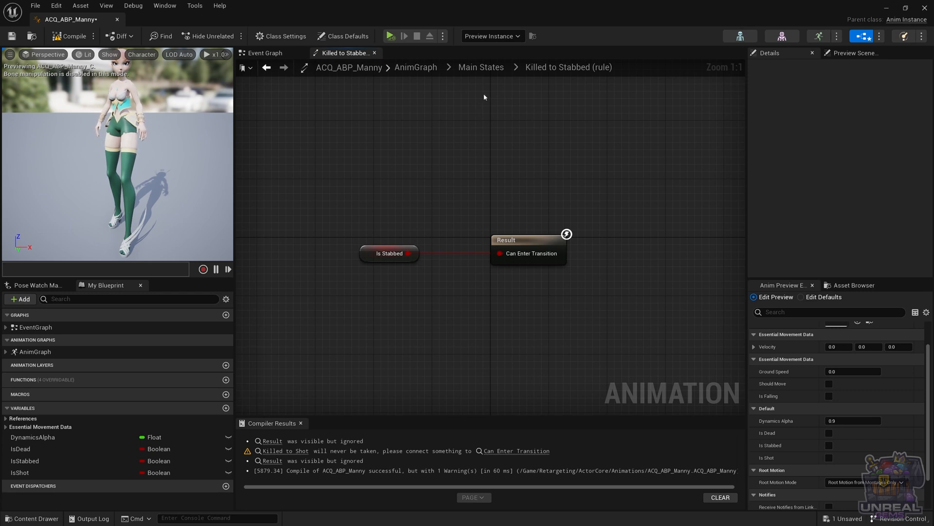
{"action": "mouse_move", "coordinate": [446, 176]}
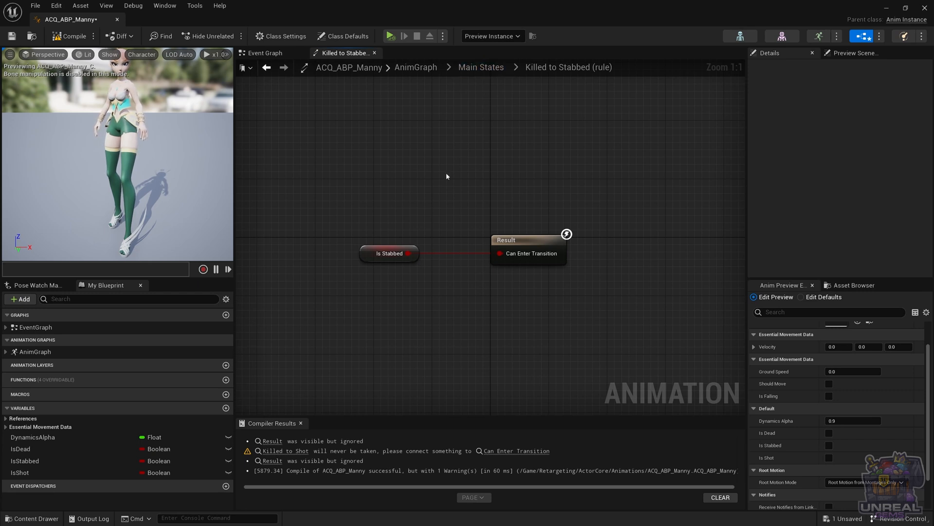
{"action": "left_click", "coordinate": [480, 66]}
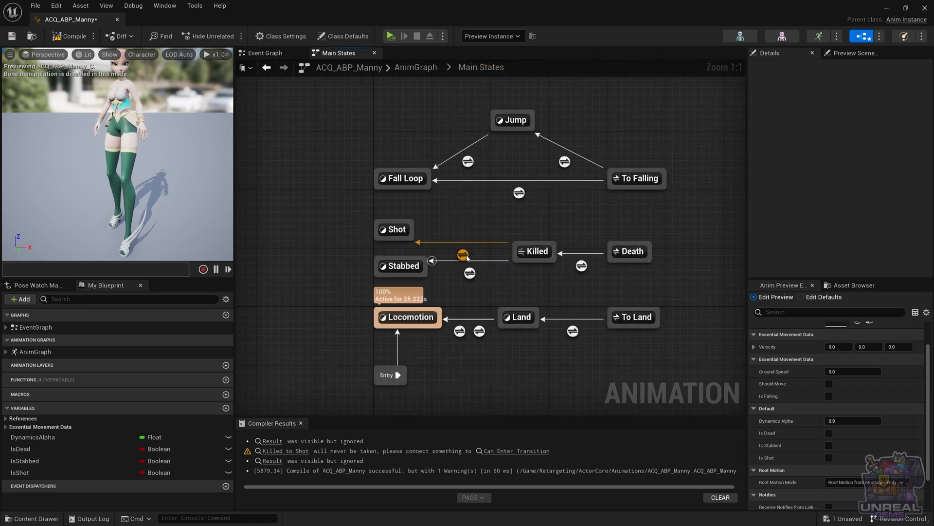
Feed IsShot into the Killed-to-Shot Can Enter Transition and compile.
{"action": "double_click", "coordinate": [464, 254]}
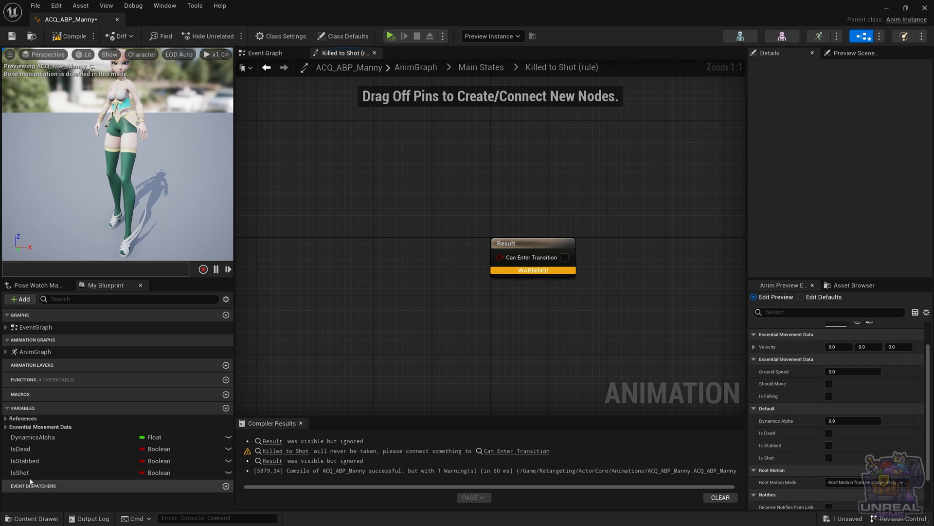
{"action": "left_click", "coordinate": [19, 472]}
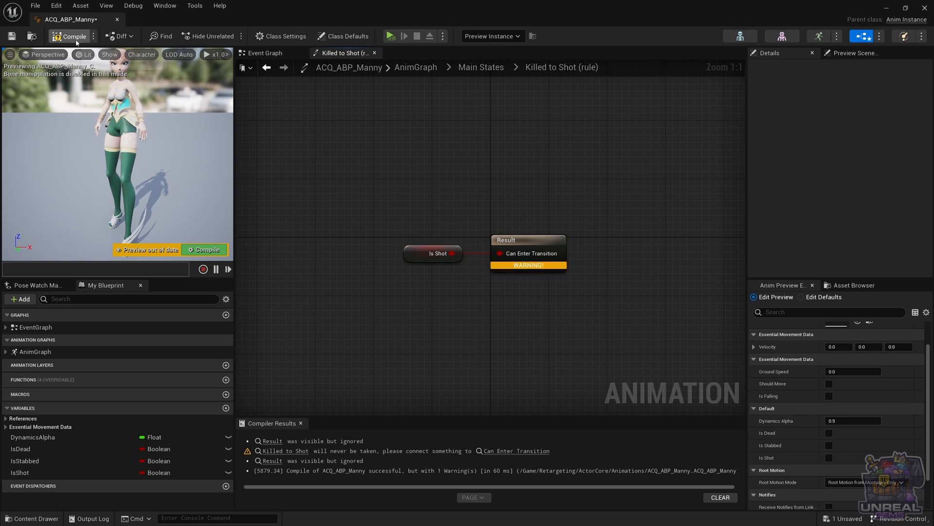
{"action": "left_click", "coordinate": [72, 35]}
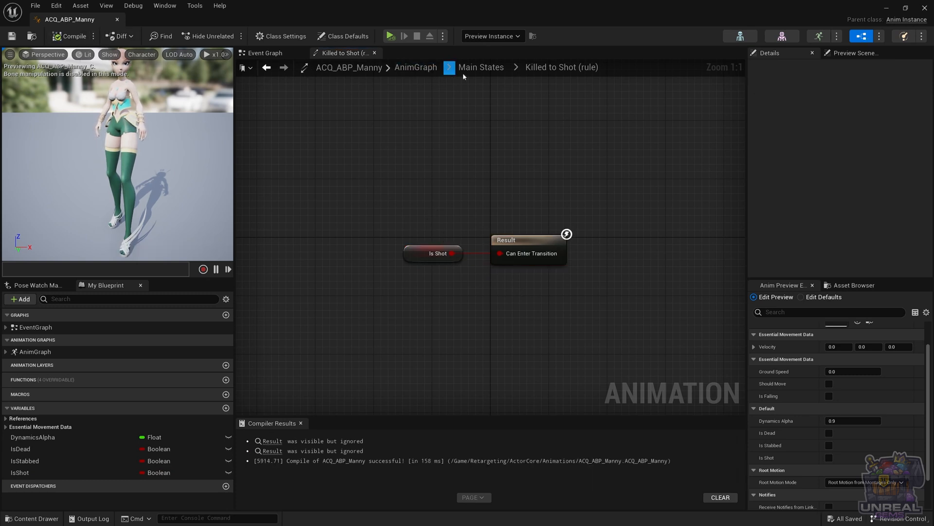
Preview the machine with Is Dead and Is Stabbed ticked, pausing the animation.
{"action": "left_click", "coordinate": [481, 67]}
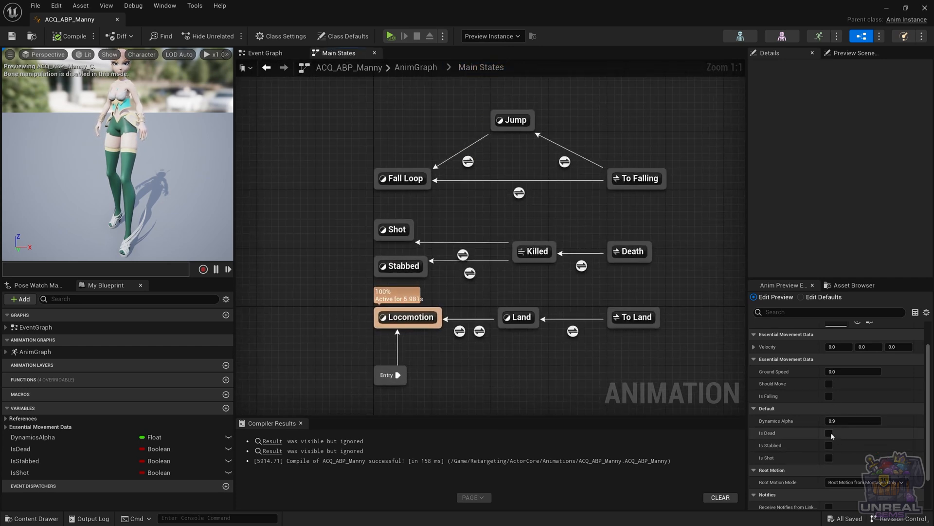
{"action": "left_click", "coordinate": [828, 433]}
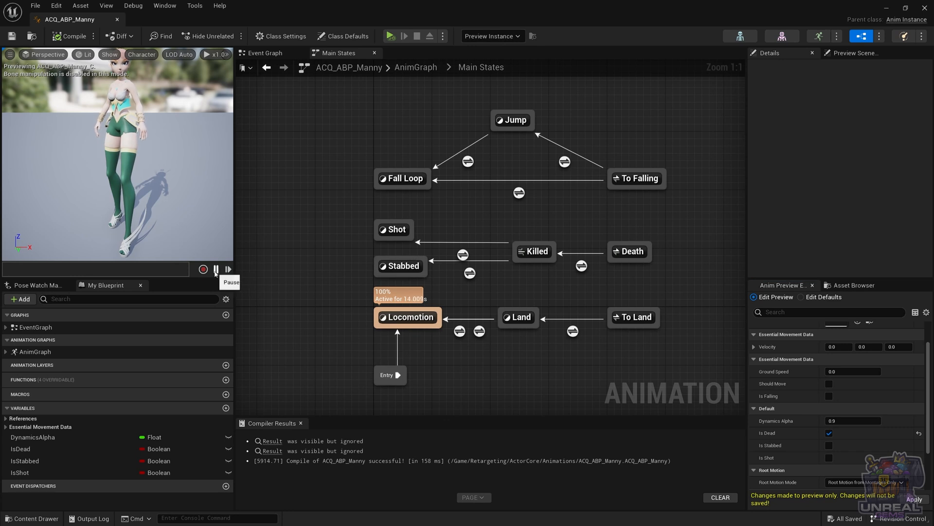
{"action": "left_click", "coordinate": [215, 269]}
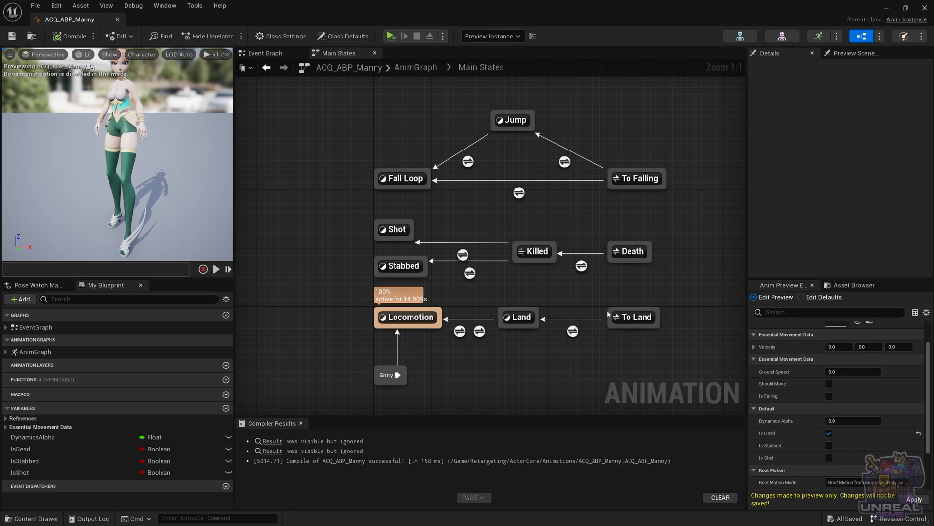
{"action": "left_click", "coordinate": [828, 445]}
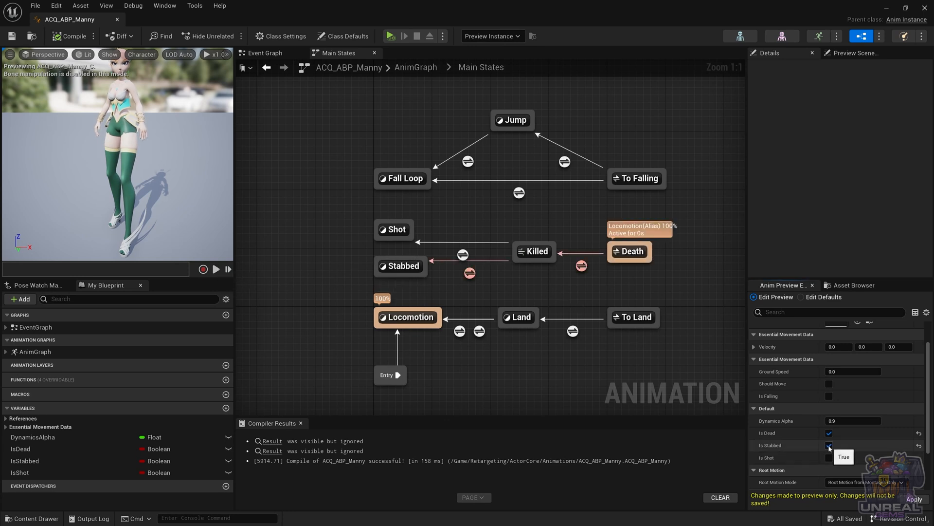
{"action": "left_click", "coordinate": [828, 445]}
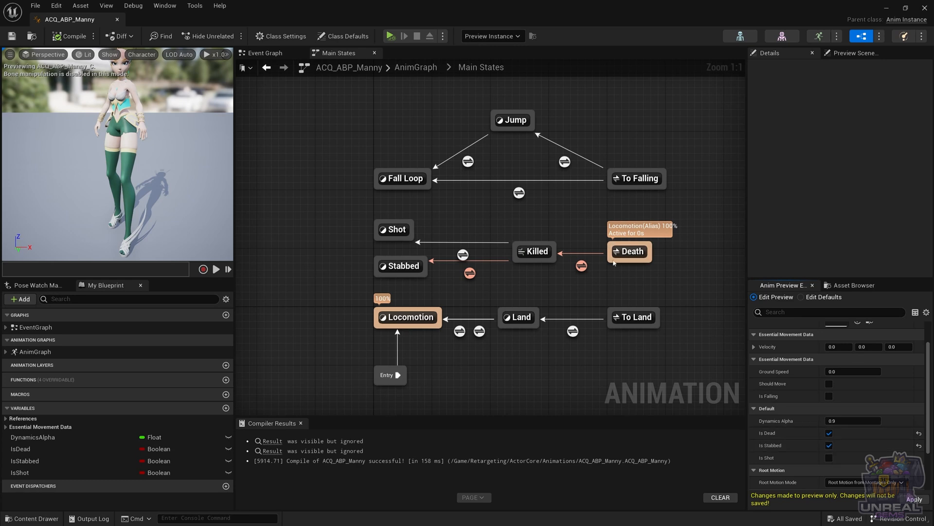
{"action": "mouse_move", "coordinate": [470, 276]}
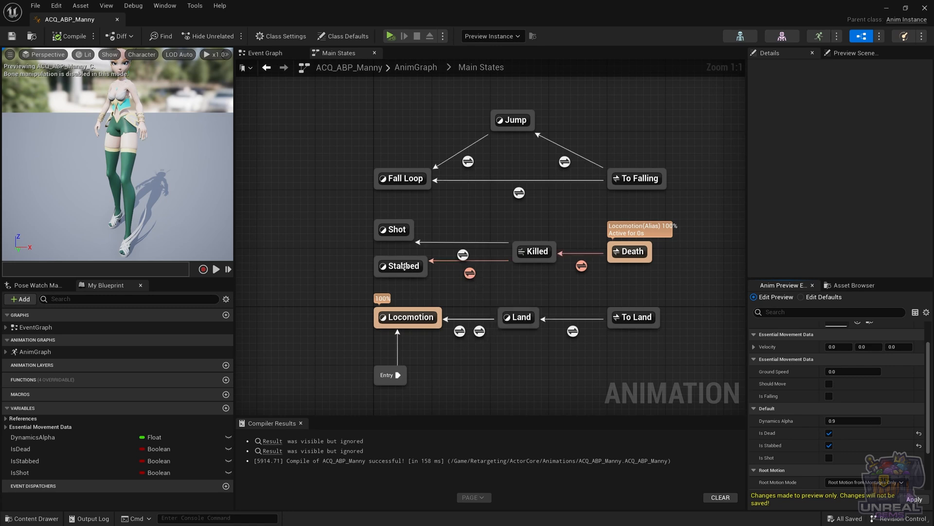
Clear the Is Stabbed and Is Dead preview flags.
{"action": "left_click", "coordinate": [463, 254]}
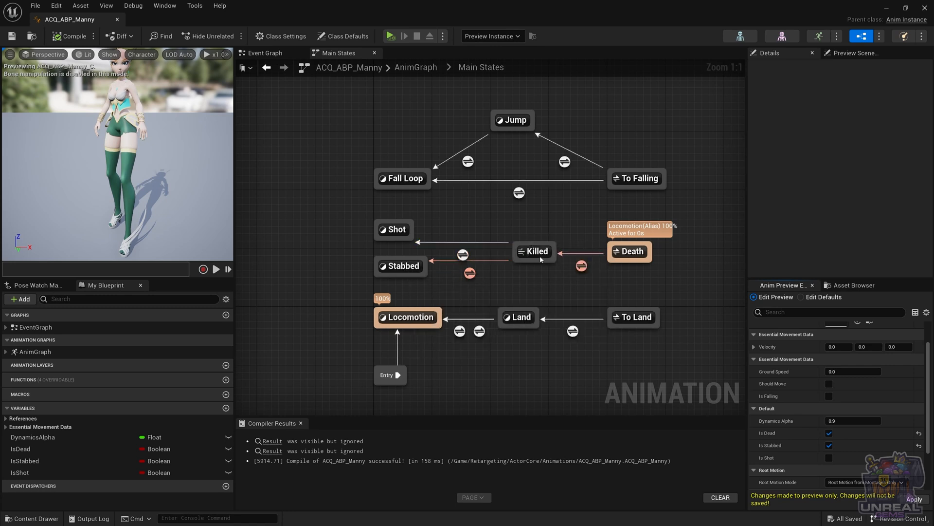
{"action": "mouse_move", "coordinate": [399, 278]}
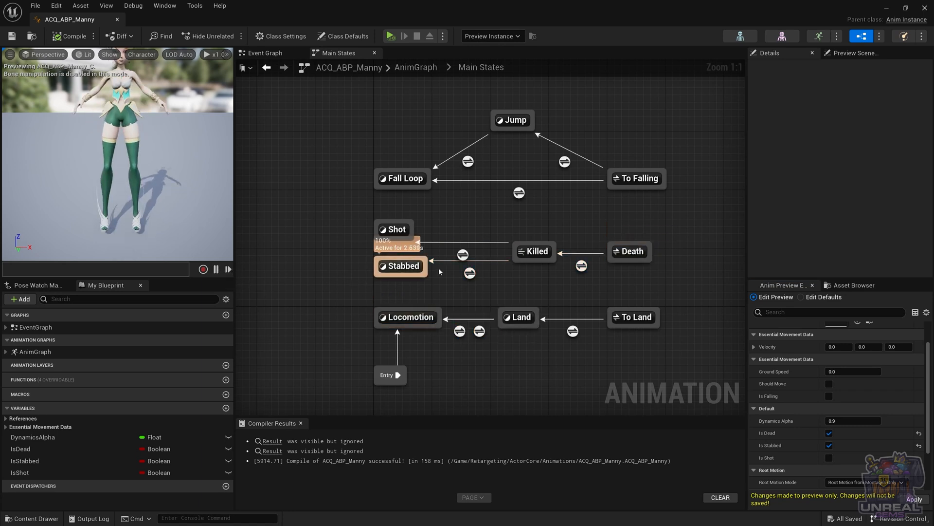
{"action": "left_click", "coordinate": [829, 446]}
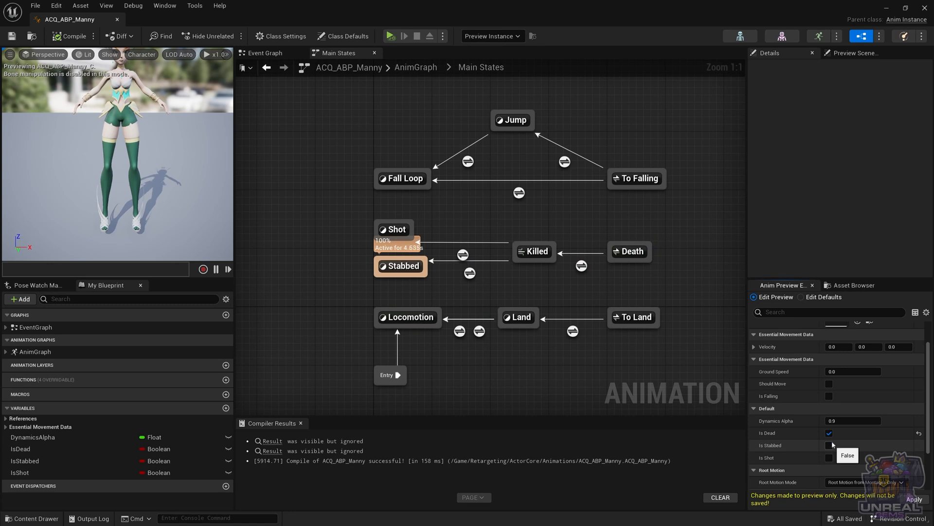
{"action": "left_click", "coordinate": [828, 432]}
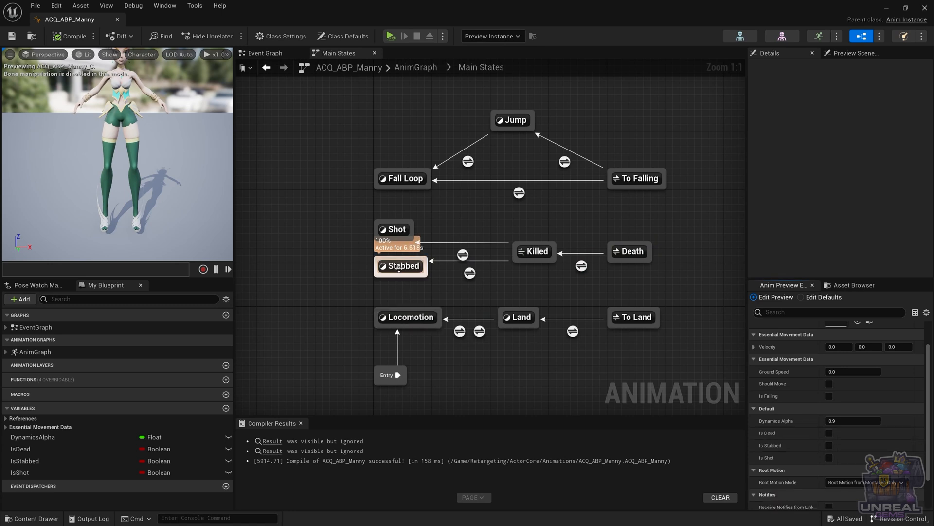
Make the Stabbed state play ACQ_hit-combo and recompile the blueprint.
{"action": "double_click", "coordinate": [400, 266]}
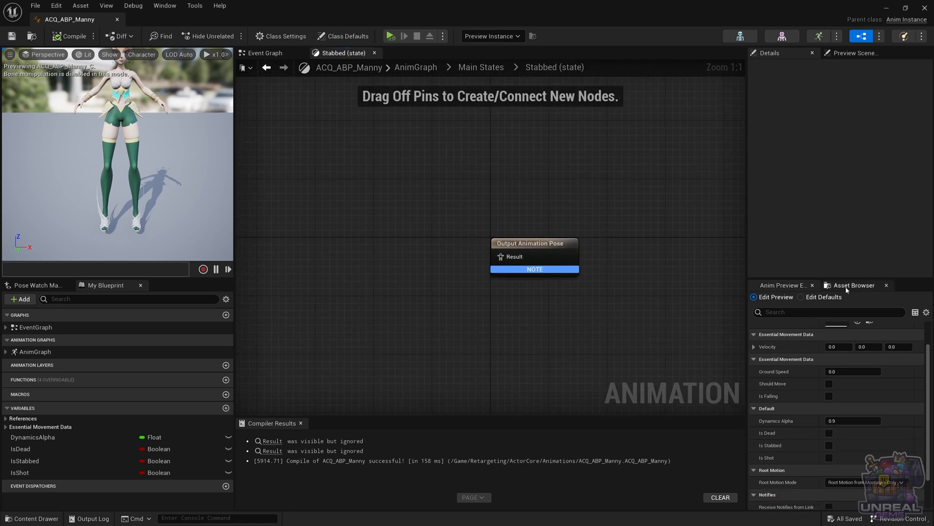
{"action": "left_click", "coordinate": [853, 285]}
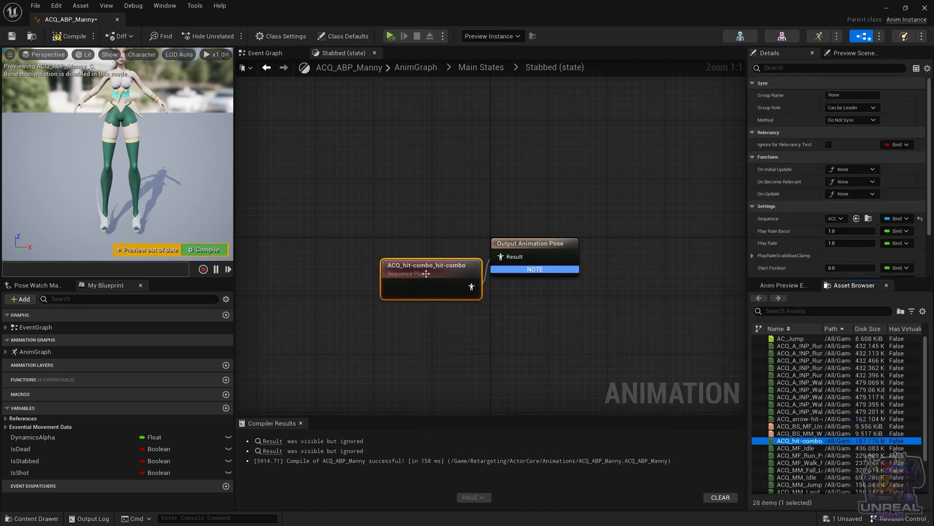
{"action": "left_click", "coordinate": [529, 273]}
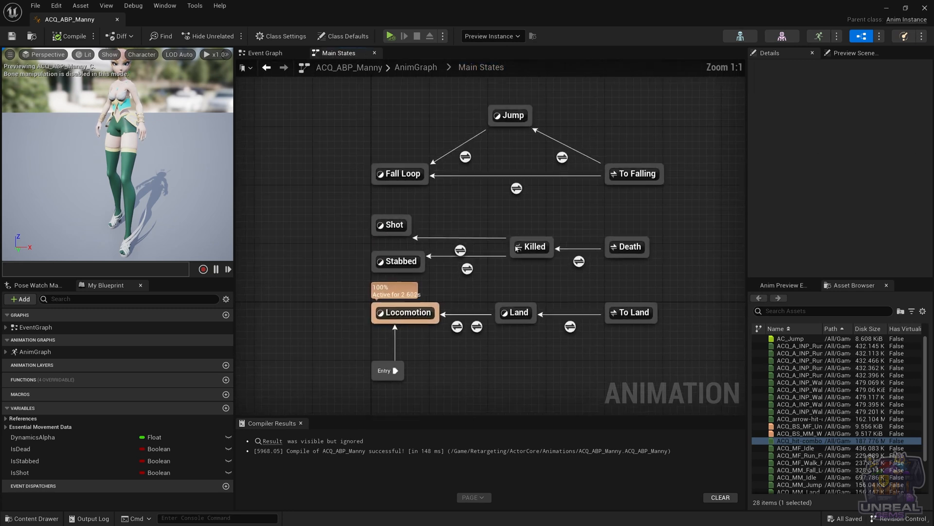
Wire ACQ_arrow-hit-die to the Shot state's Output Animation Pose and compile.
{"action": "double_click", "coordinate": [390, 225]}
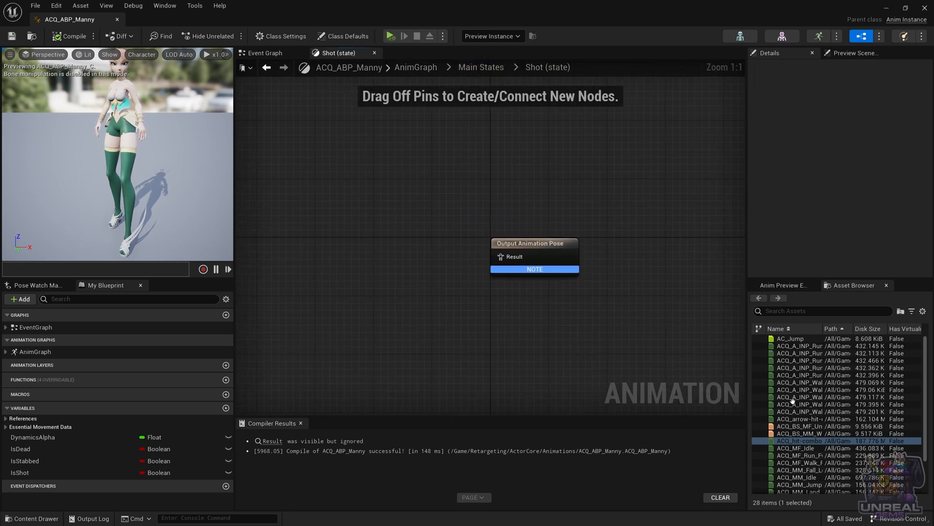
{"action": "left_click", "coordinate": [799, 419]}
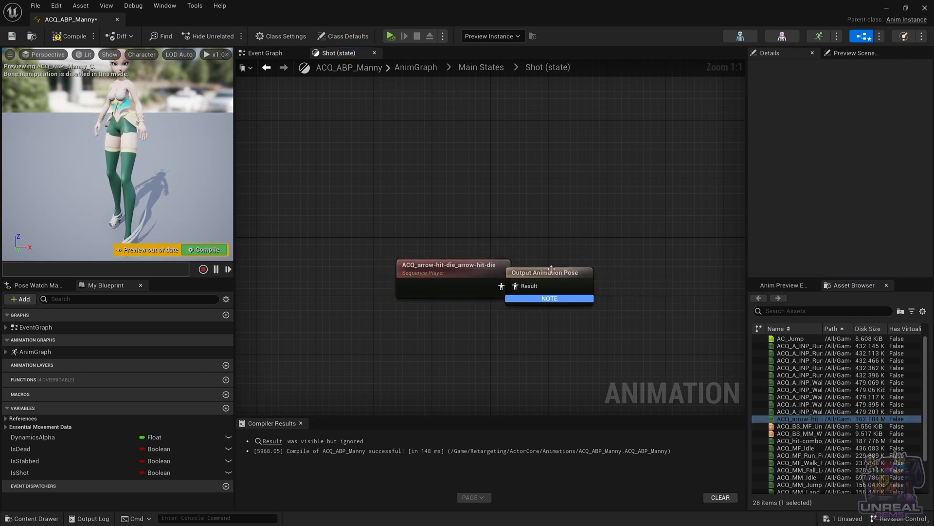
{"action": "left_click", "coordinate": [544, 273]}
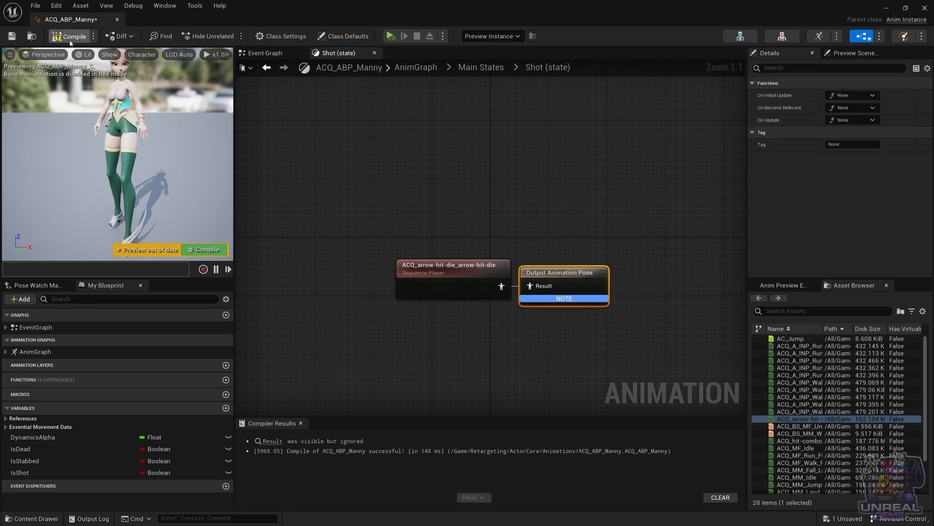
{"action": "left_click", "coordinate": [72, 36]}
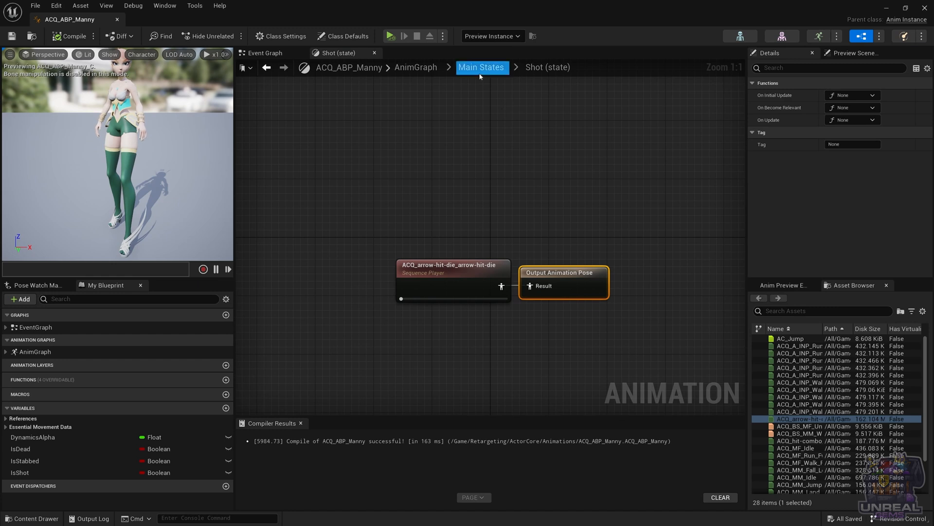
Back in Main States, tick Is Dead and Is Stabbed in the Anim Preview Editor to preview a stabbed death.
{"action": "left_click", "coordinate": [481, 67]}
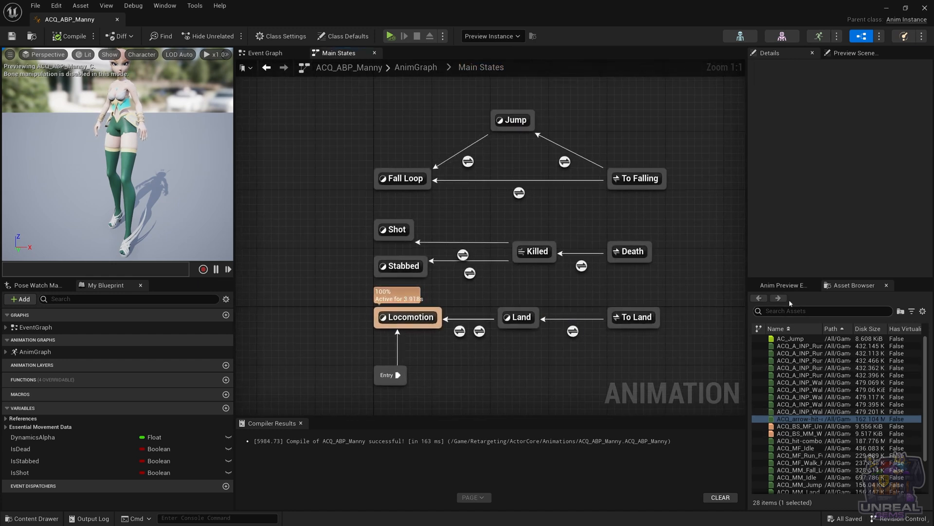
{"action": "left_click", "coordinate": [781, 284]}
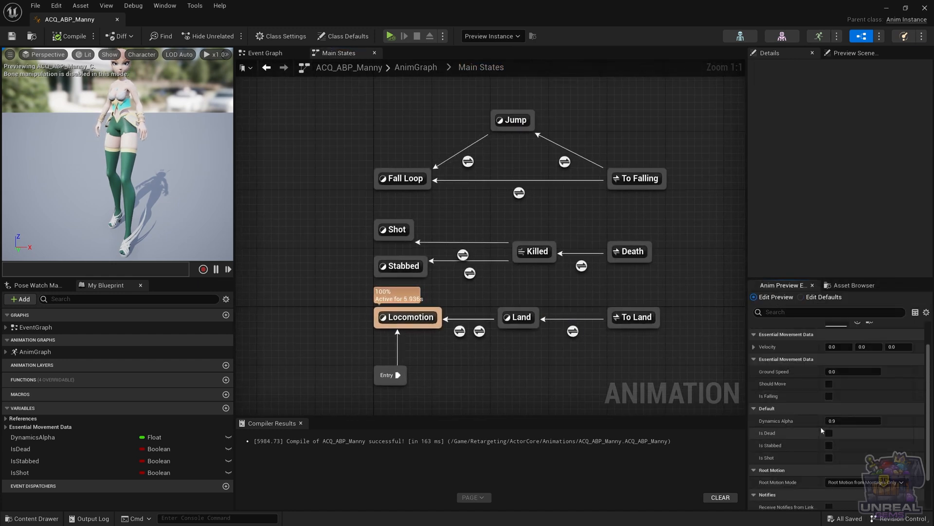
{"action": "left_click", "coordinate": [829, 433]}
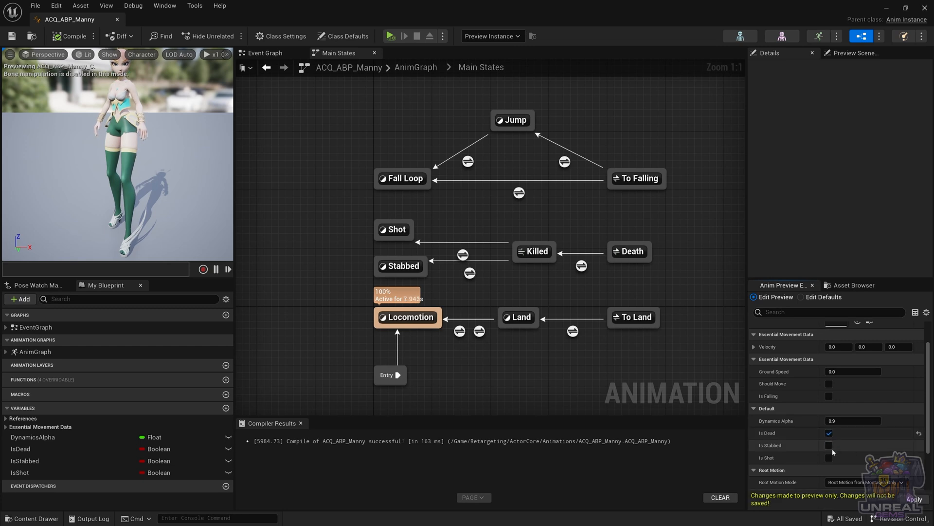
{"action": "left_click", "coordinate": [828, 445]}
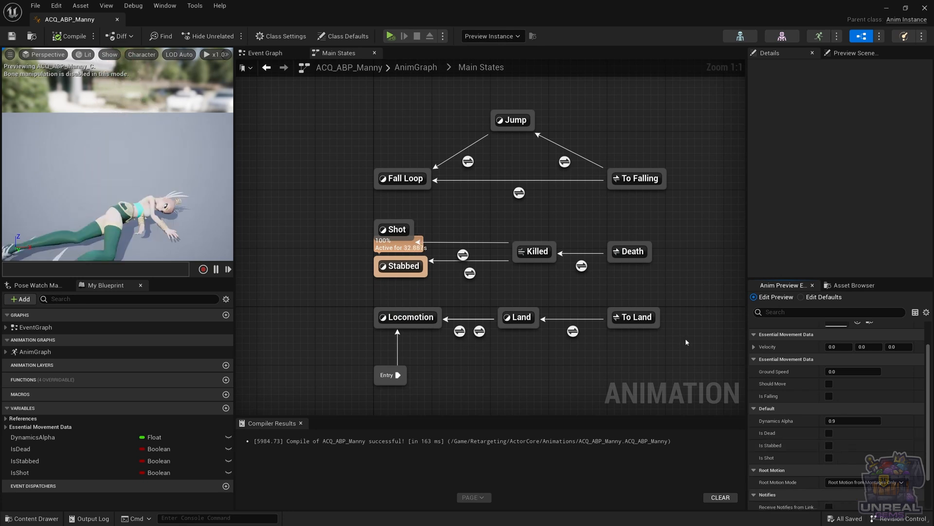
{"action": "mouse_move", "coordinate": [402, 266]}
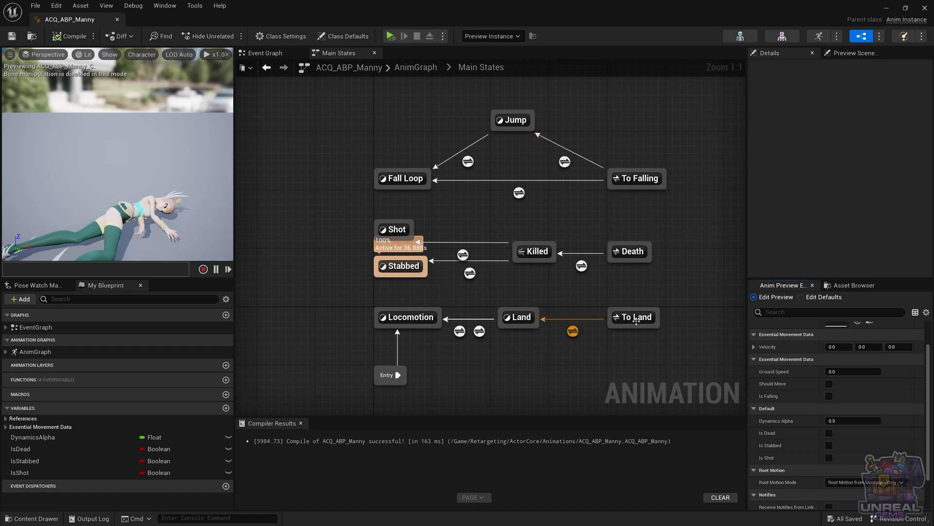
Add Stabbed and Shot to the To Land alias's states and compile.
{"action": "left_click", "coordinate": [633, 316]}
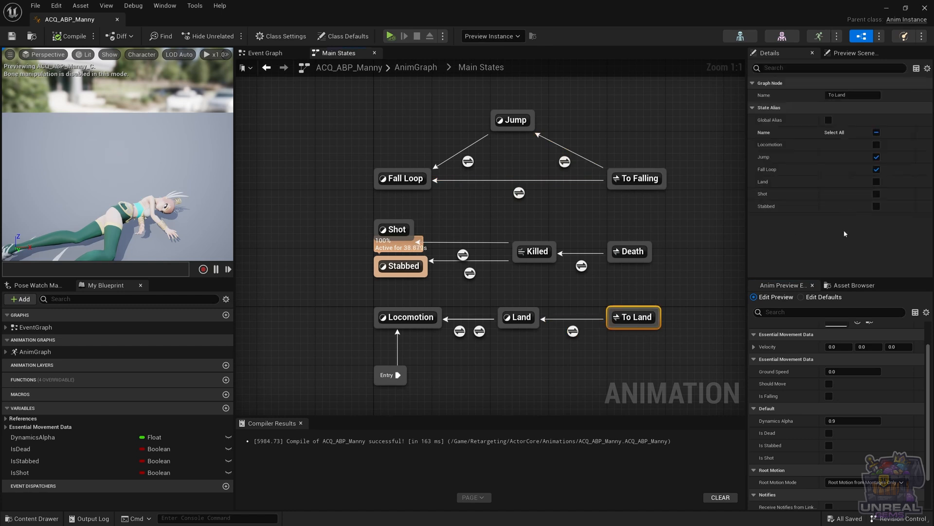
{"action": "left_click", "coordinate": [876, 207]}
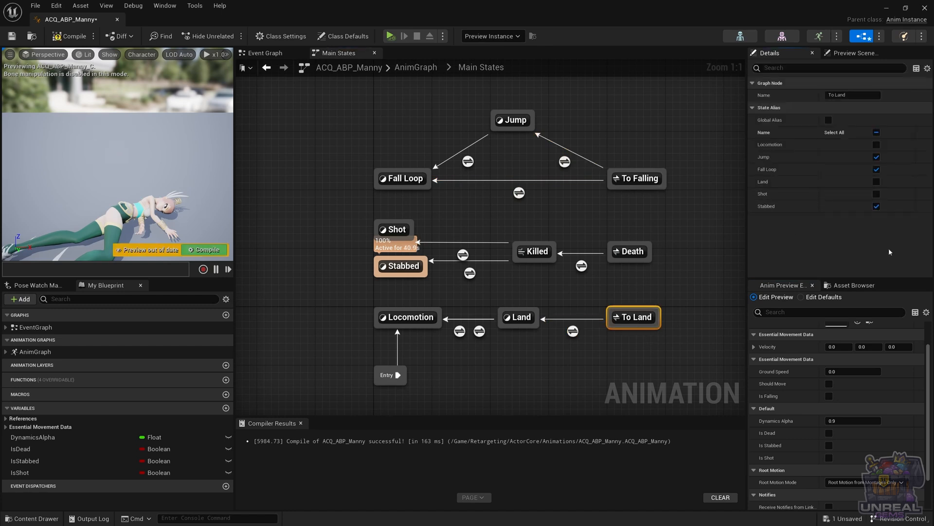
{"action": "left_click", "coordinate": [876, 194]}
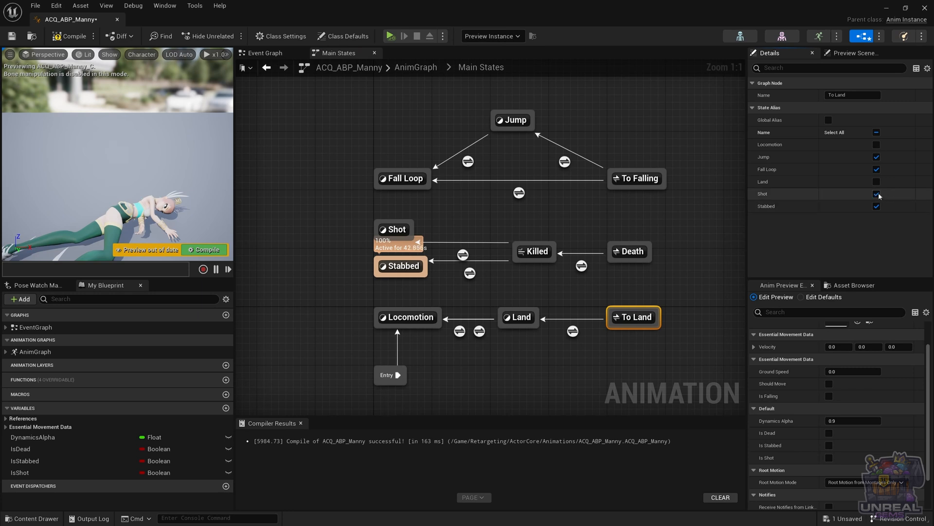
{"action": "left_click", "coordinate": [876, 193]}
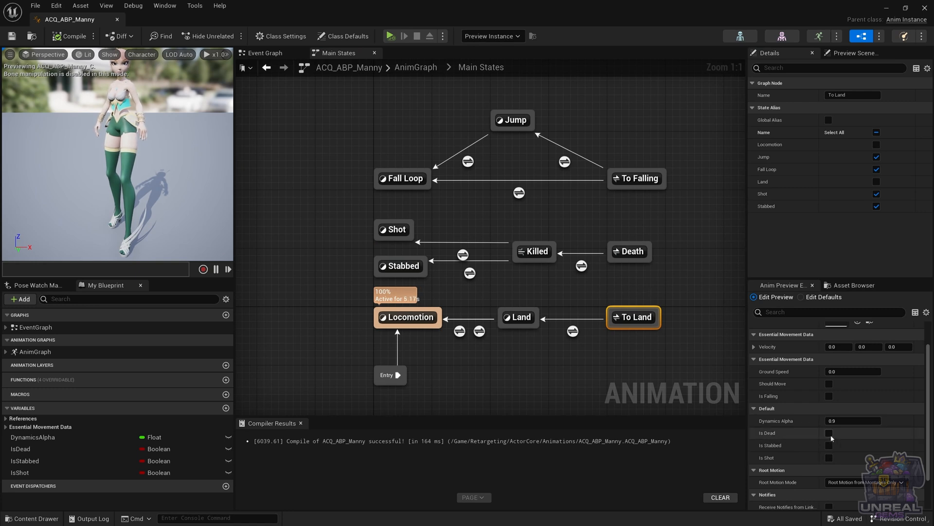
Preview stabbed and shot deaths, then clear Is Dead to return to Locomotion.
{"action": "left_click", "coordinate": [828, 433]}
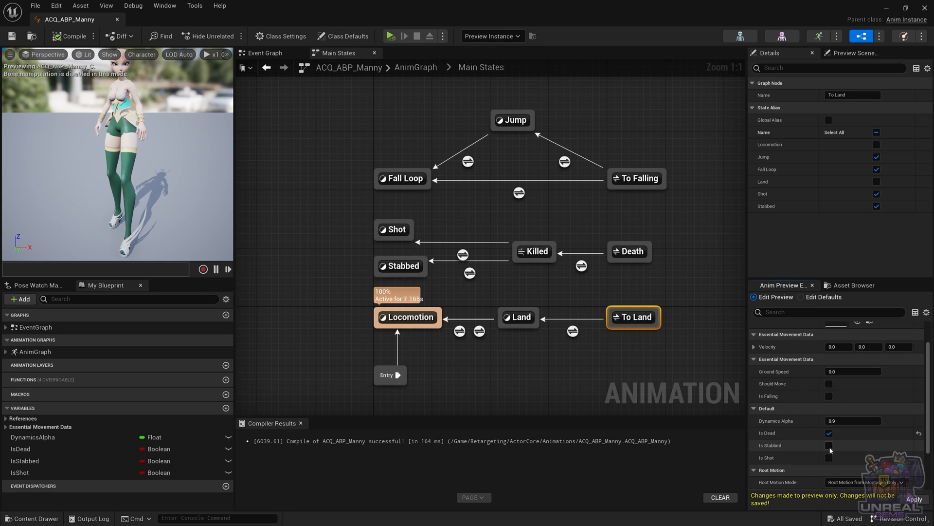
{"action": "left_click", "coordinate": [829, 445]}
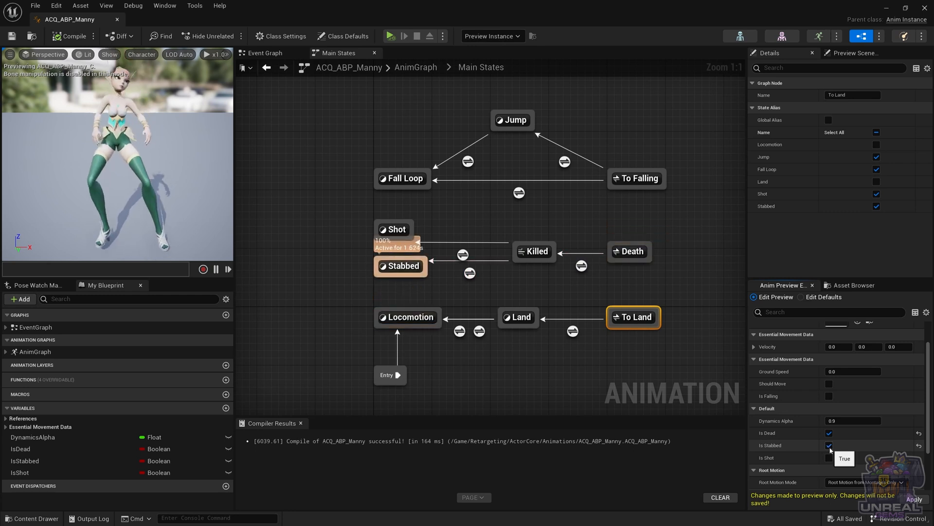
{"action": "left_click", "coordinate": [828, 432]}
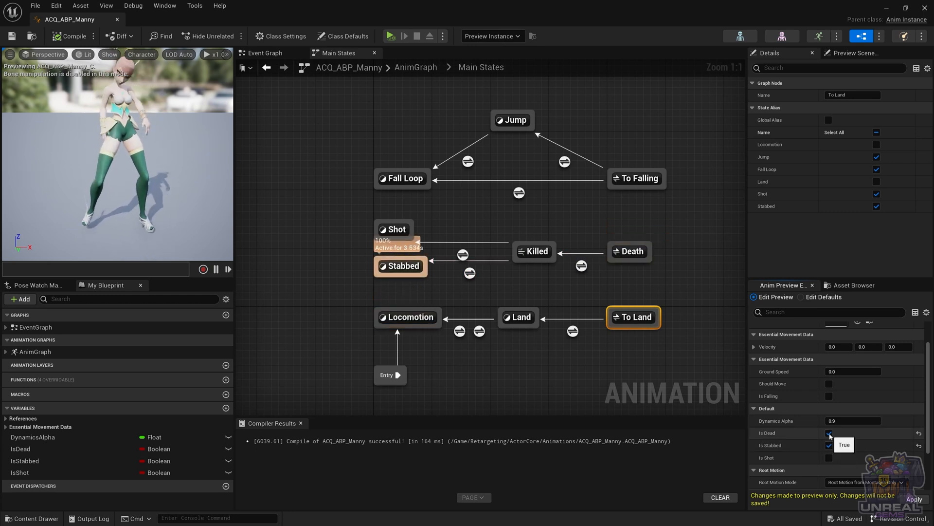
{"action": "left_click", "coordinate": [828, 432]}
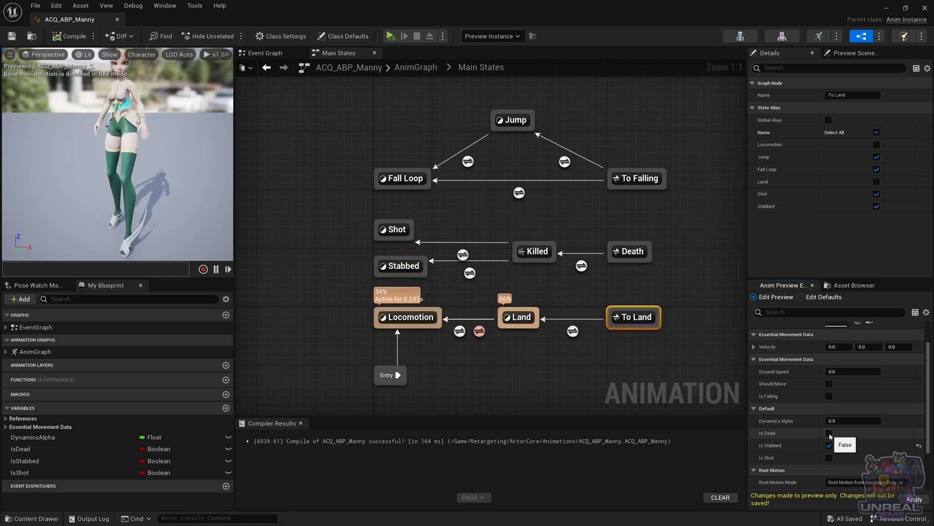
{"action": "left_click", "coordinate": [828, 446]}
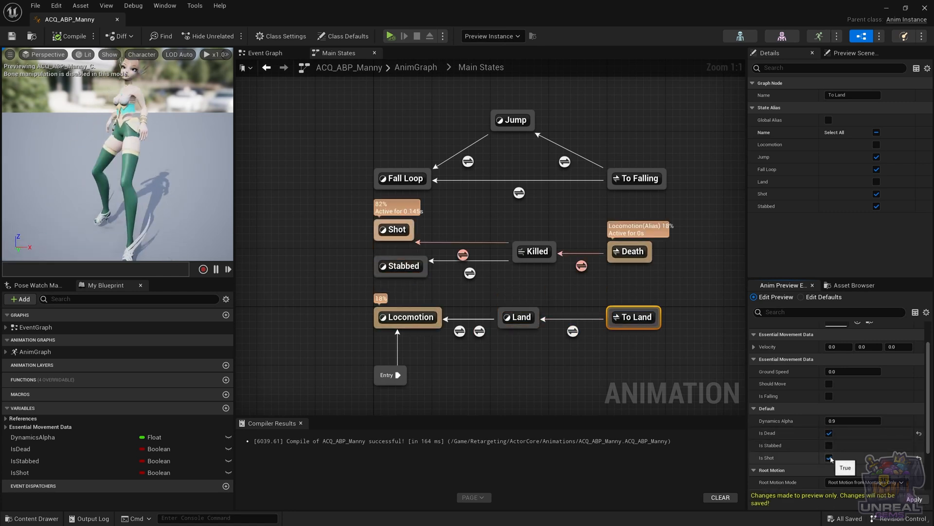
{"action": "left_click", "coordinate": [829, 457]}
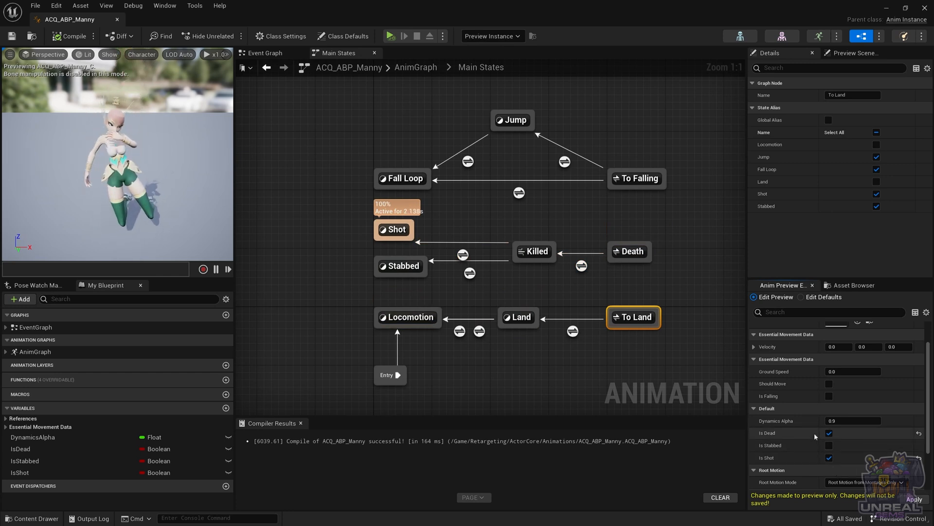
{"action": "left_click", "coordinate": [828, 433]}
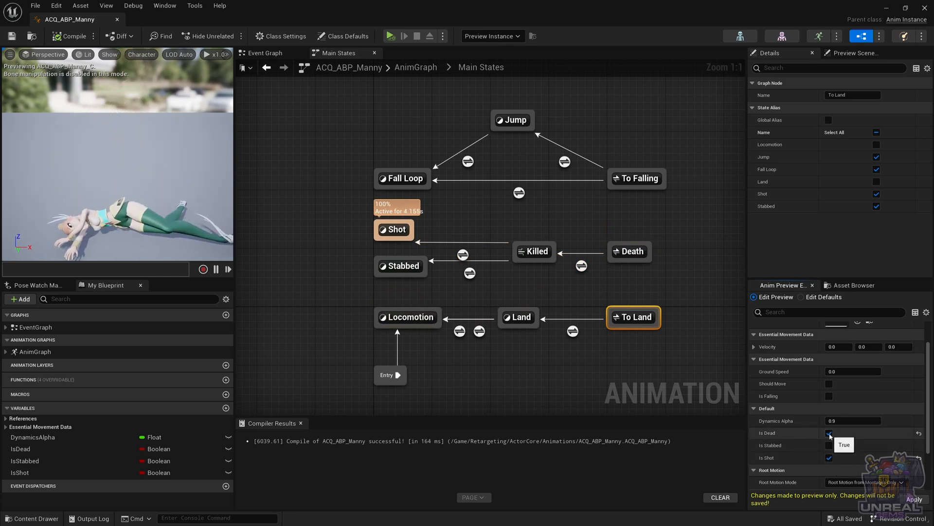
{"action": "left_click", "coordinate": [829, 433]}
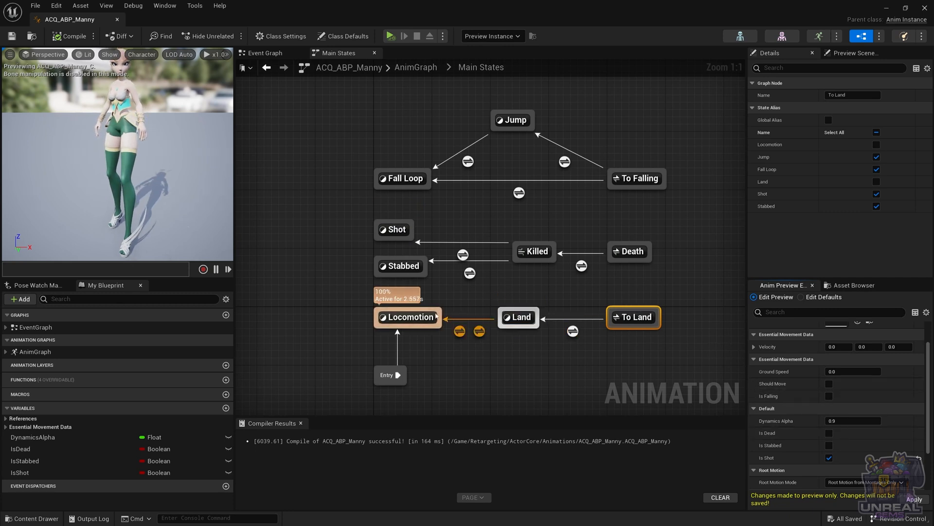
Tick Shot and Stabbed in the To Falling alias's state list, then select the Shot state.
{"action": "left_click", "coordinate": [637, 177]}
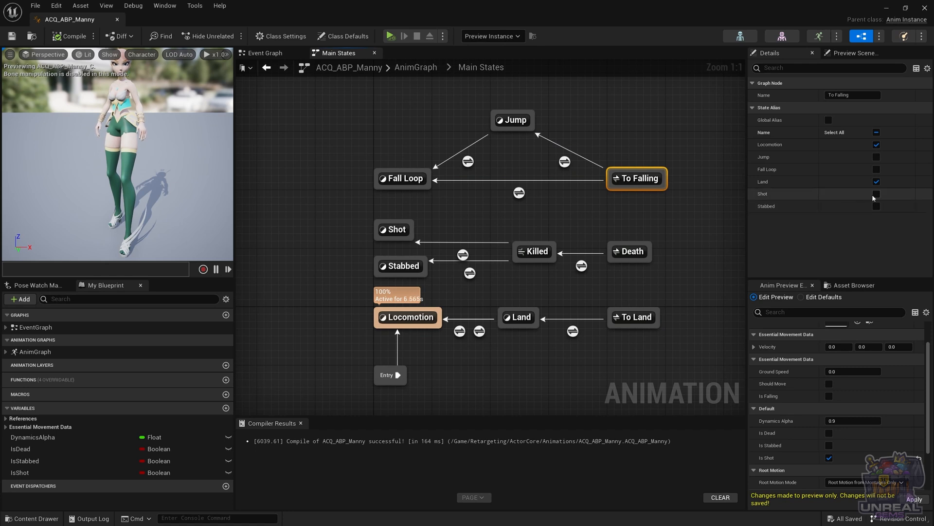
{"action": "left_click", "coordinate": [876, 194]}
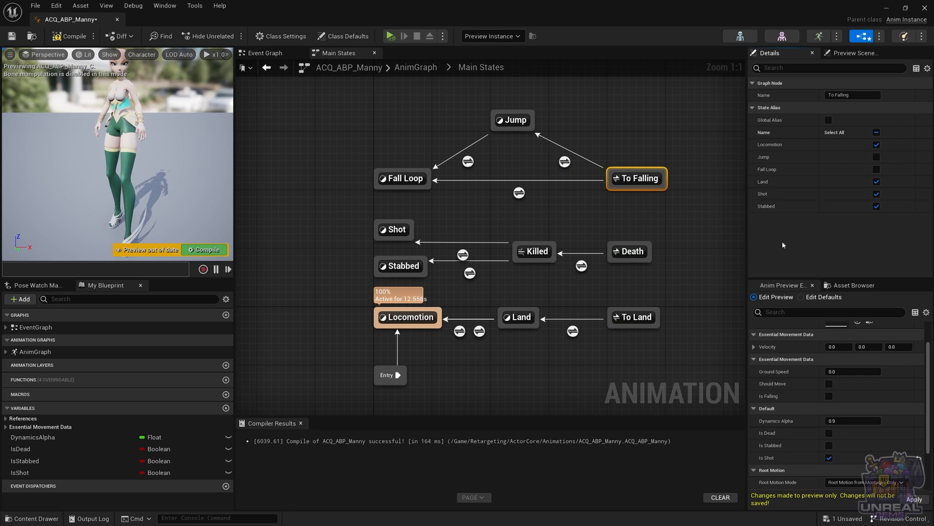
{"action": "mouse_move", "coordinate": [594, 260]}
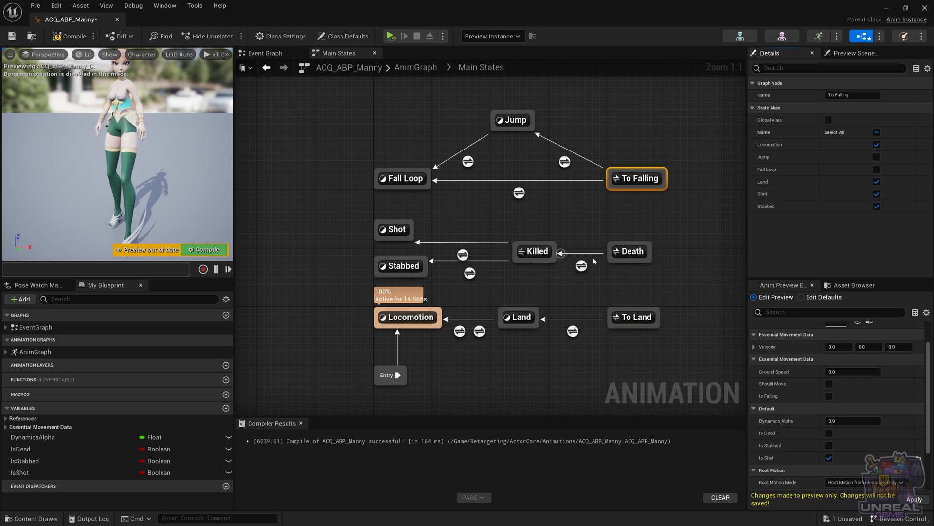
{"action": "left_click", "coordinate": [395, 229]}
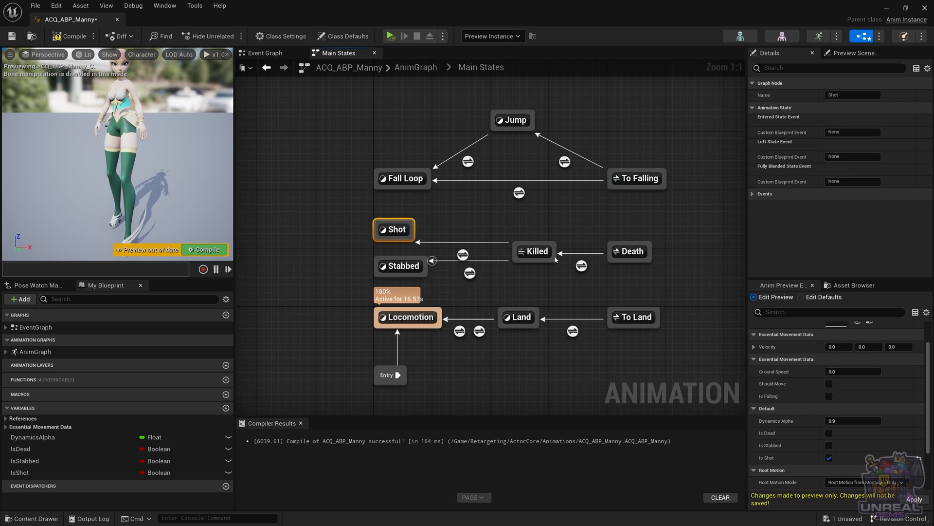
Tick Global Alias on the Death alias and compile the animation blueprint.
{"action": "left_click", "coordinate": [631, 251]}
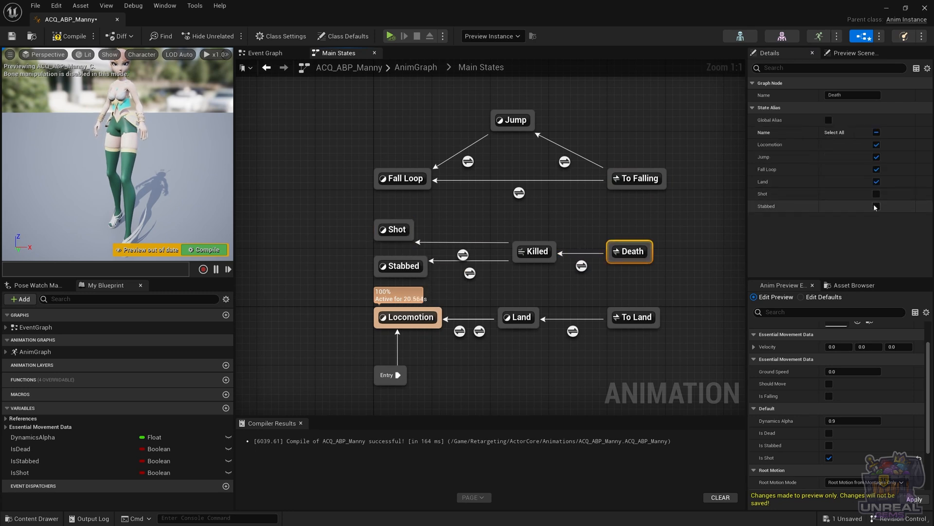
{"action": "mouse_move", "coordinate": [828, 120]}
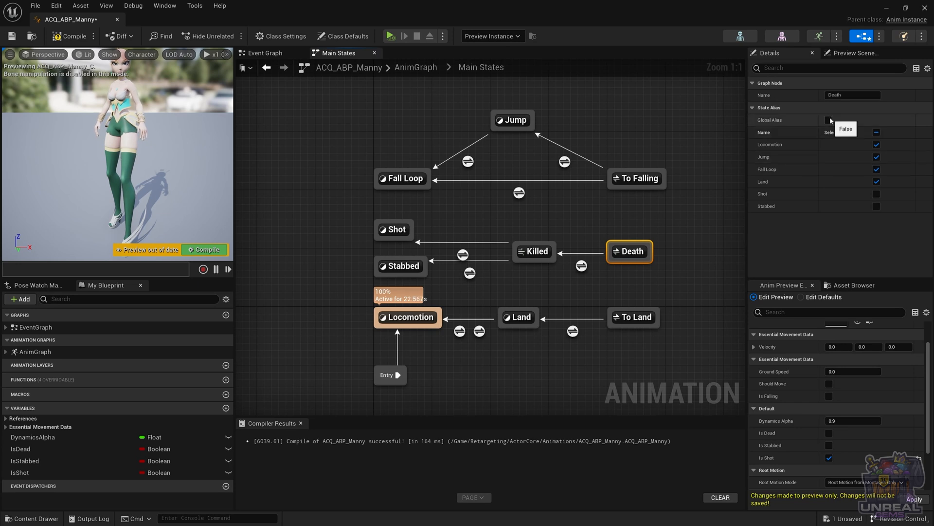
{"action": "left_click", "coordinate": [828, 120]}
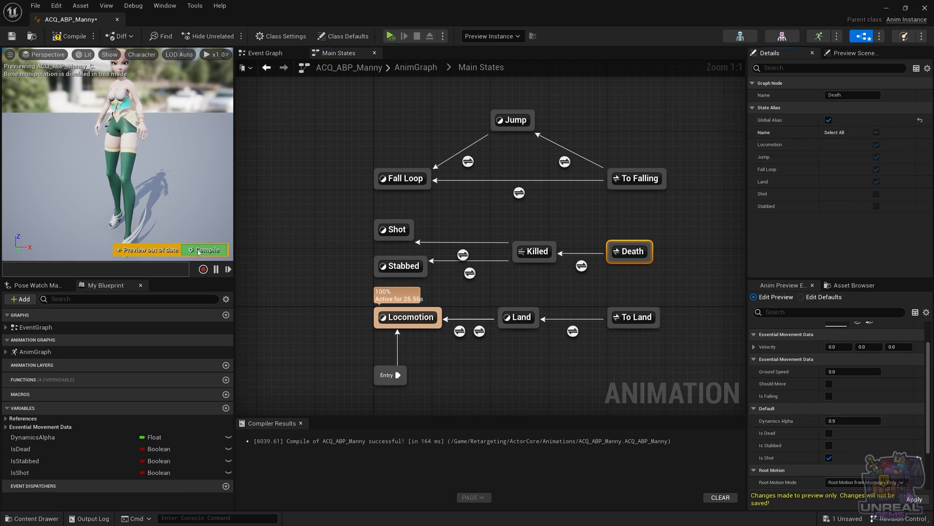
{"action": "left_click", "coordinate": [829, 433]}
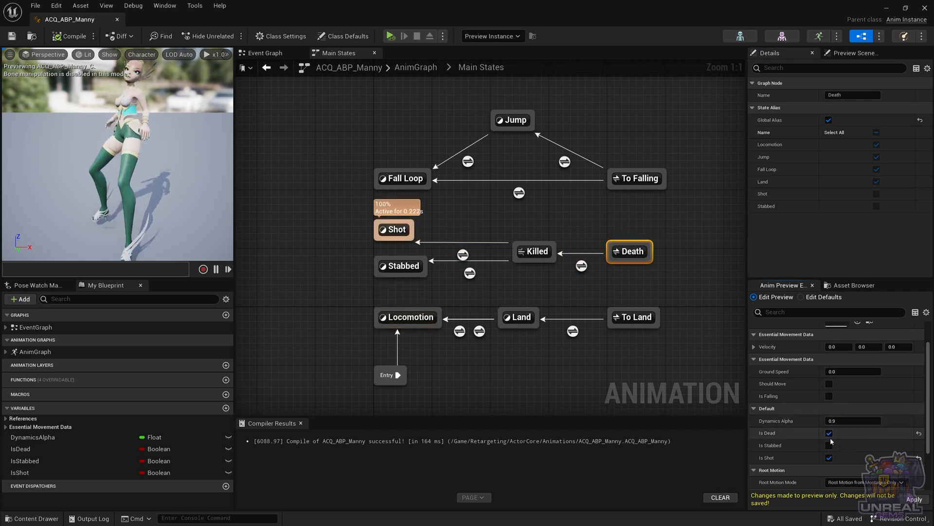
Preview shot and stabbed deaths, then clear all preview flags.
{"action": "left_click", "coordinate": [829, 444]}
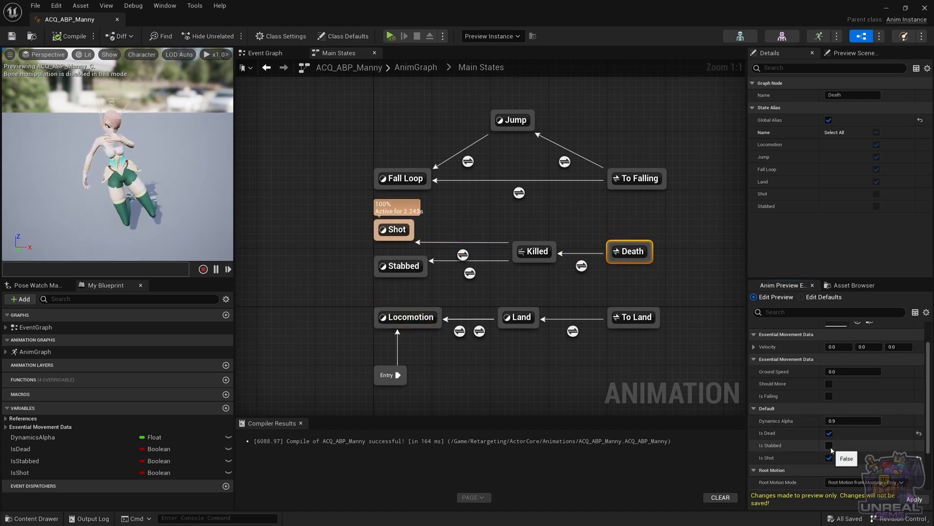
{"action": "left_click", "coordinate": [829, 444]}
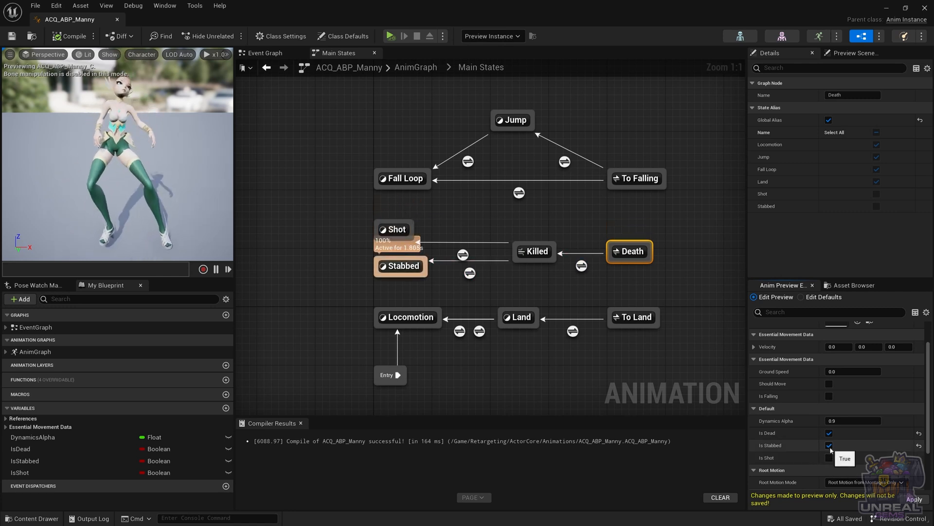
{"action": "left_click", "coordinate": [829, 457]}
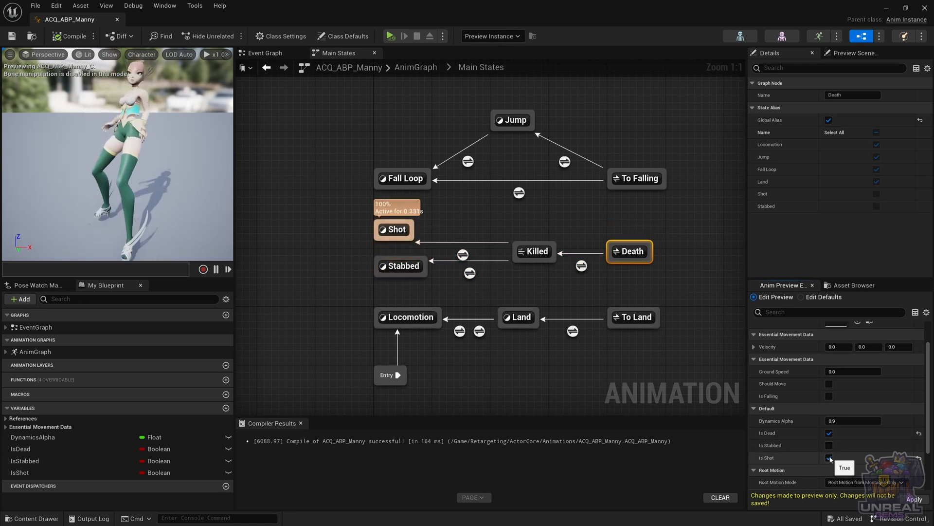
{"action": "left_click", "coordinate": [829, 457]}
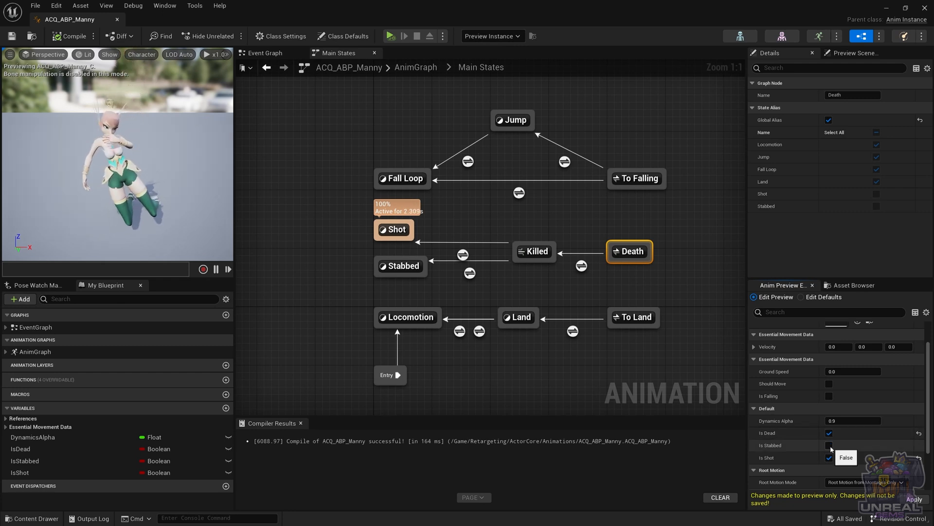
{"action": "left_click", "coordinate": [829, 458]}
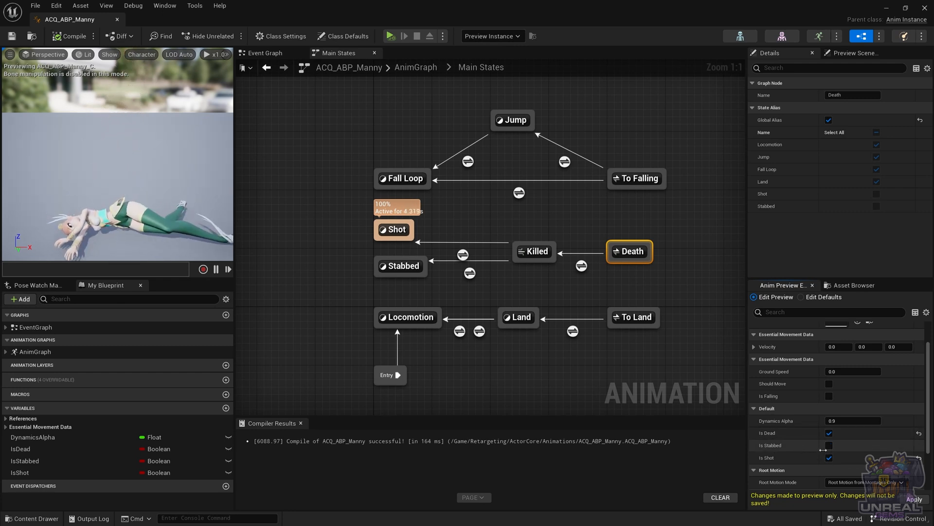
{"action": "left_click", "coordinate": [828, 445]}
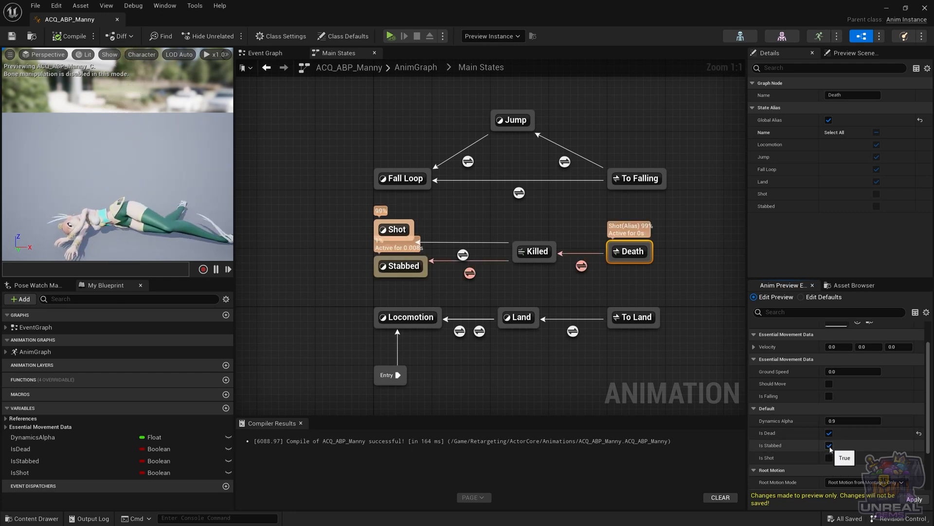
{"action": "left_click", "coordinate": [828, 457]}
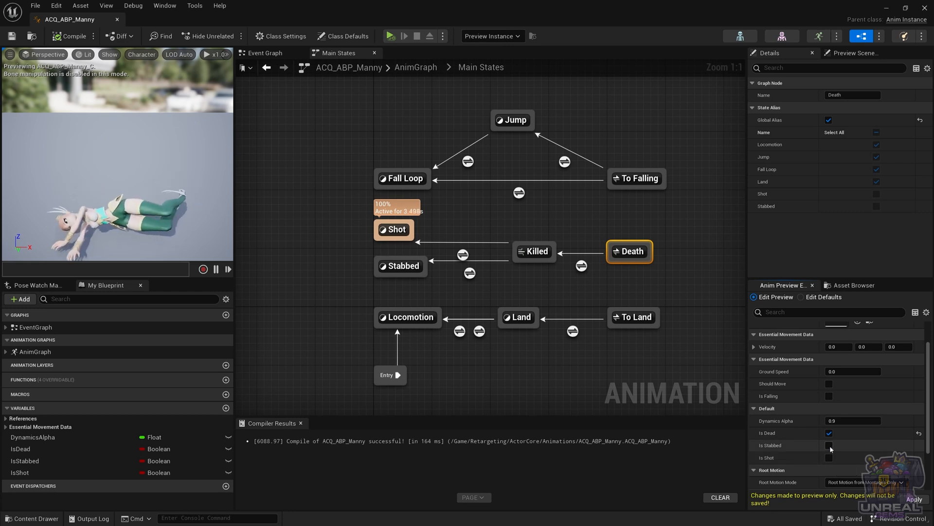
{"action": "left_click", "coordinate": [829, 432]}
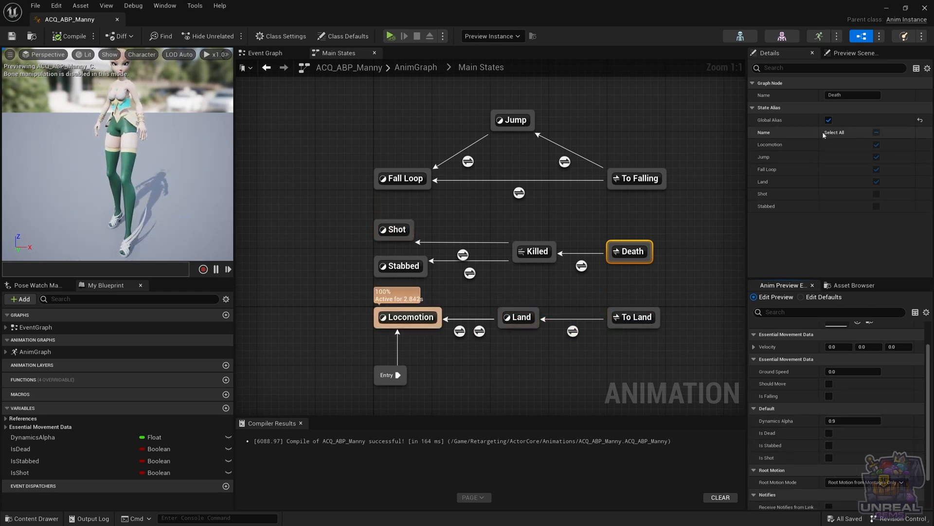
Untick Global Alias on the Death node and recompile the animation blueprint.
{"action": "left_click", "coordinate": [828, 120]}
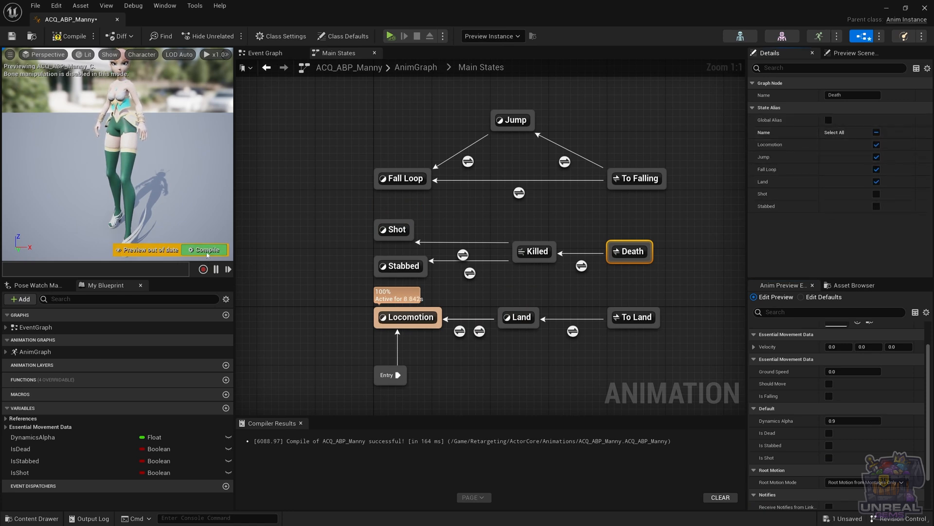
{"action": "left_click", "coordinate": [204, 249]}
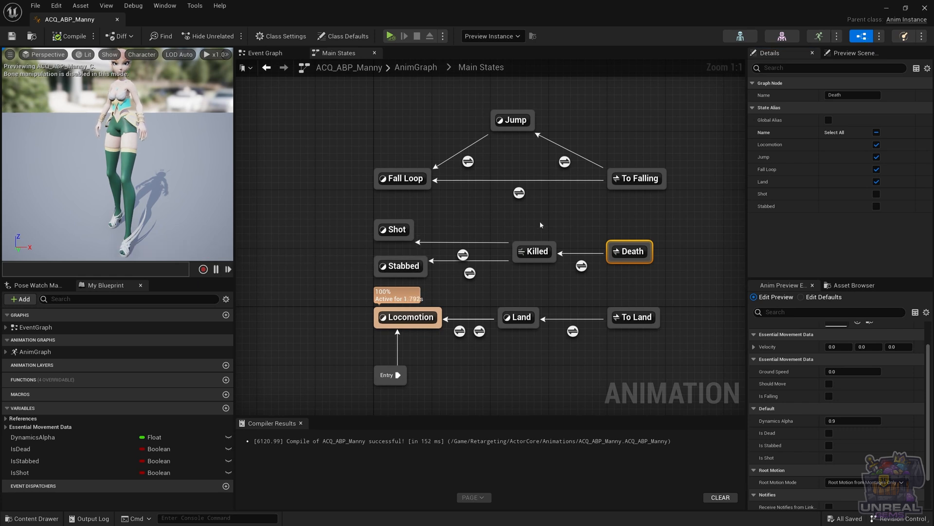
{"action": "mouse_move", "coordinate": [611, 226]}
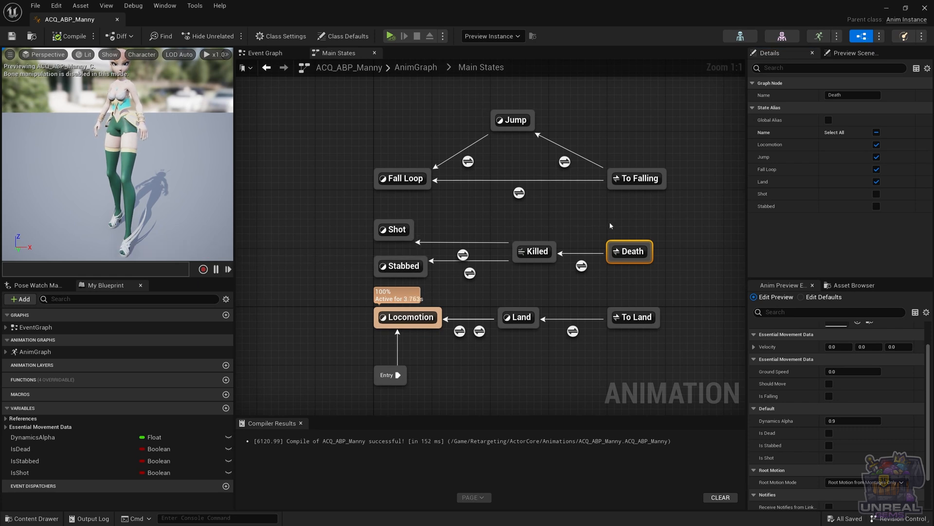
{"action": "mouse_move", "coordinate": [580, 266]}
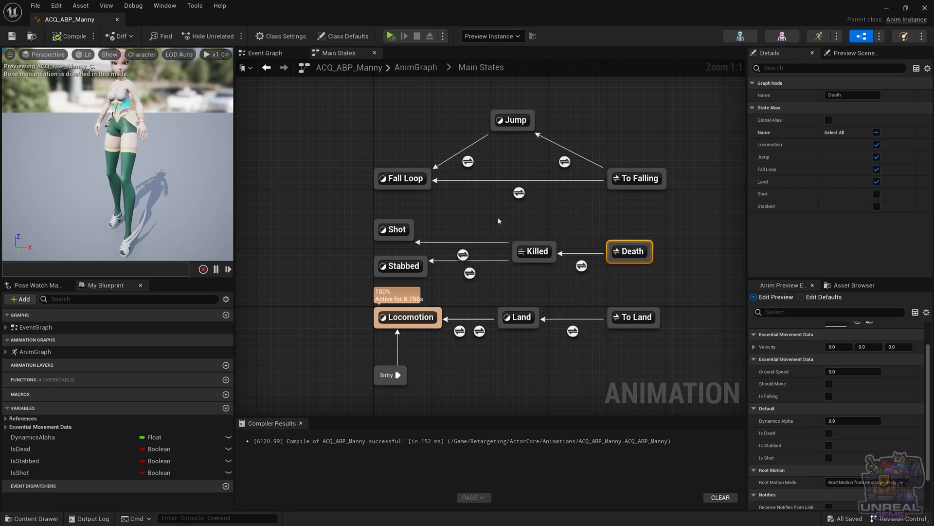
{"action": "mouse_move", "coordinate": [557, 218]}
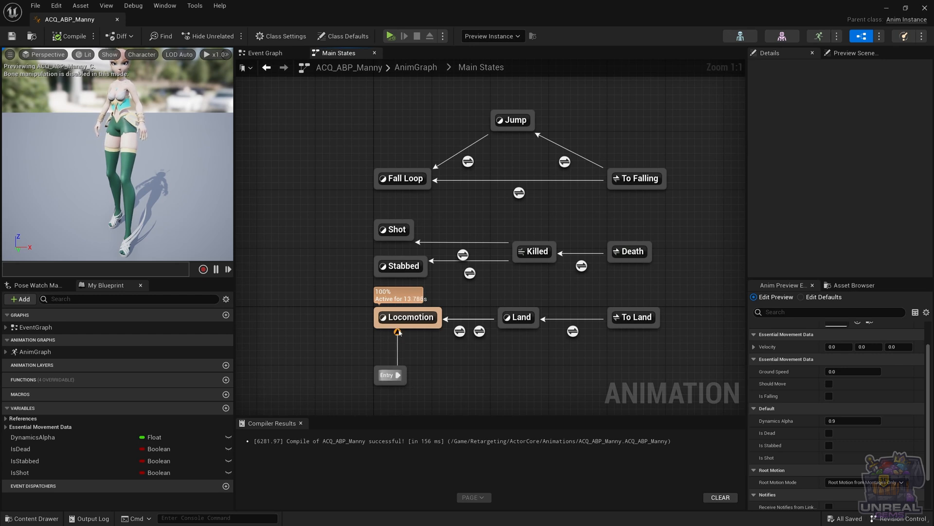
{"action": "mouse_move", "coordinate": [408, 317]}
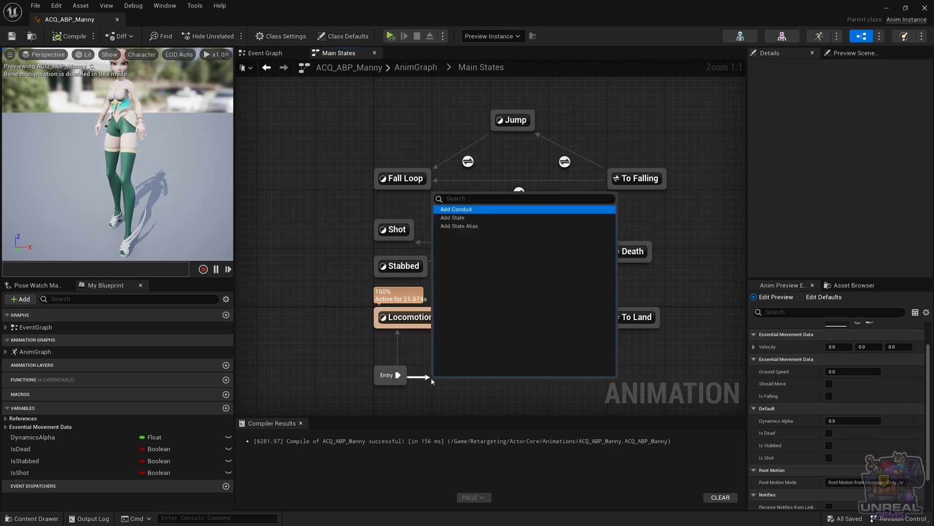
Add a conduit after Entry and name it Switch.
{"action": "left_click", "coordinate": [456, 208]}
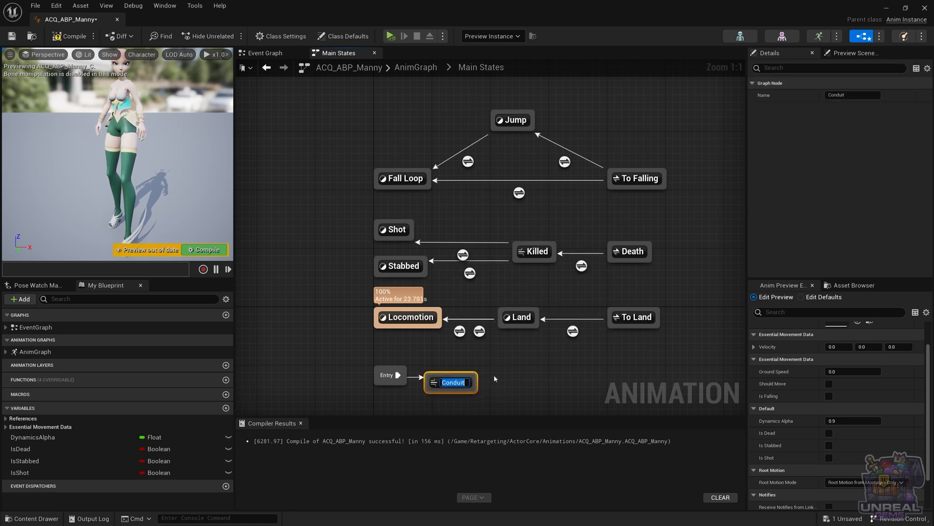
{"action": "type", "text": "Uni"}
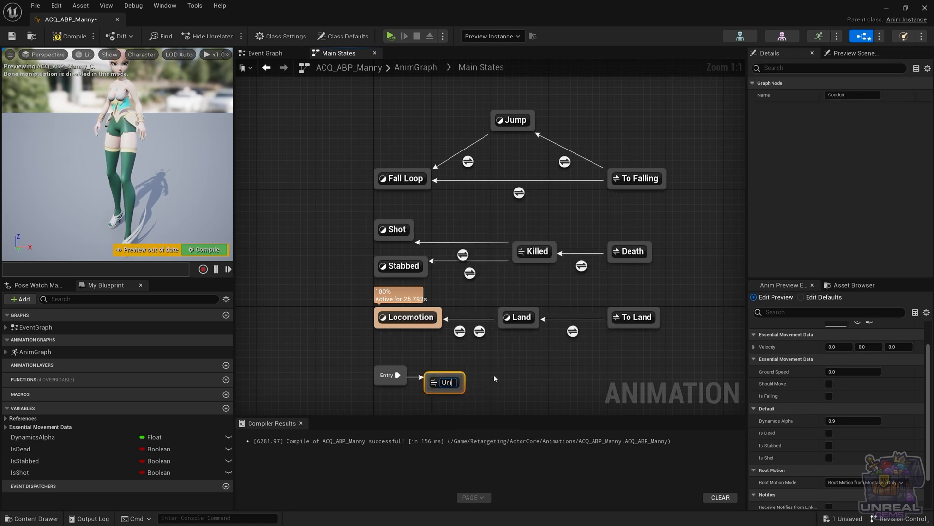
{"action": "type", "text": "Switch"}
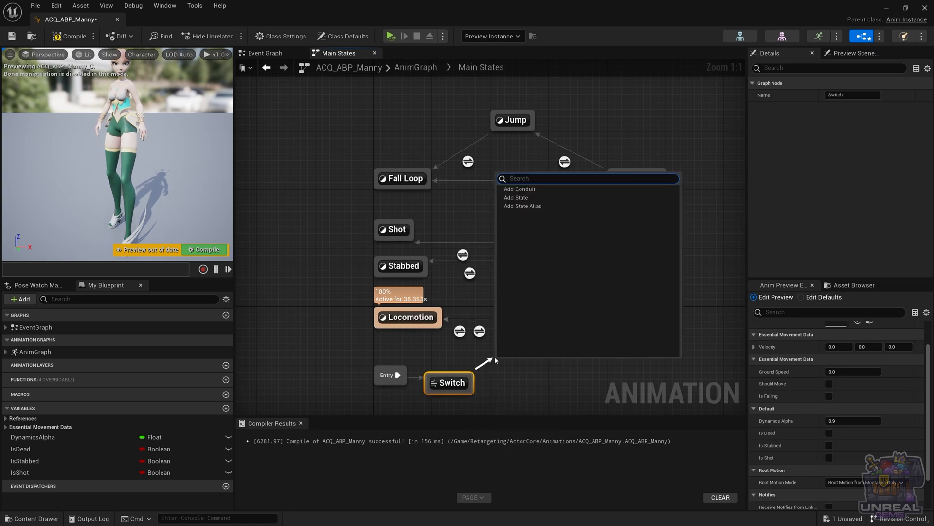
Branch two new states, Loco and Air, from the Switch conduit.
{"action": "left_click", "coordinate": [515, 197]}
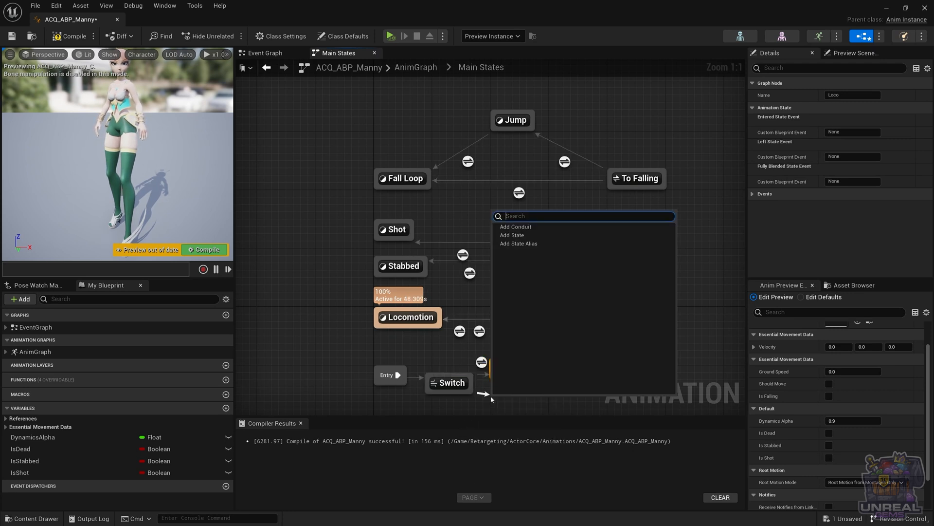
{"action": "left_click", "coordinate": [512, 234]}
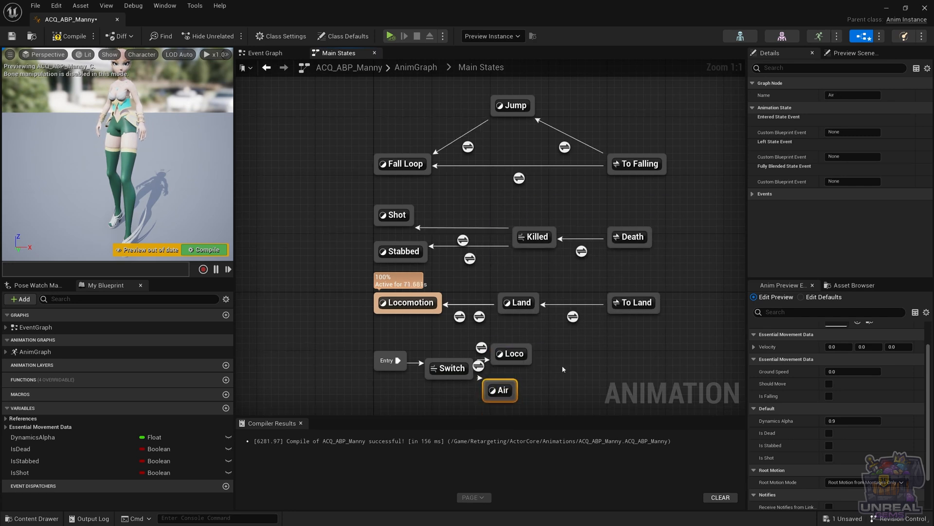
{"action": "left_click", "coordinate": [346, 36]}
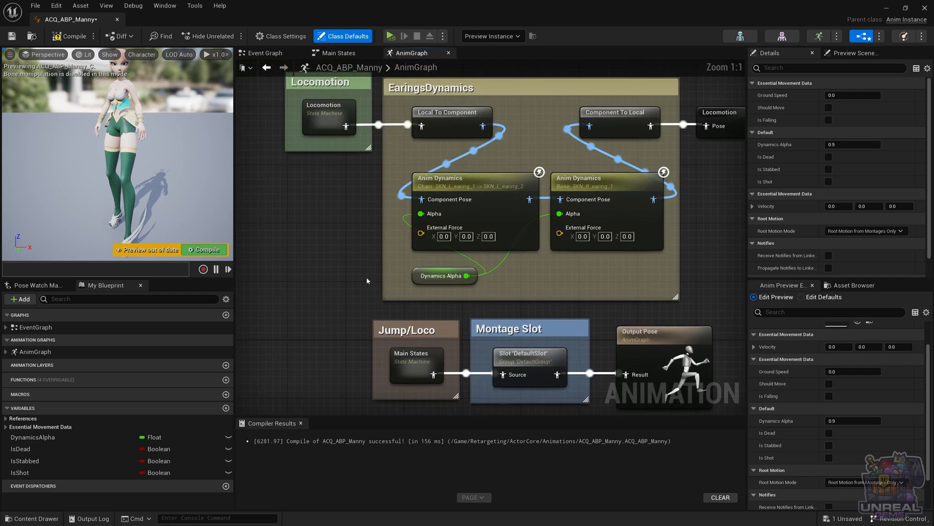
Select the Main States node in the AnimGraph and open its state machine graph.
{"action": "left_click", "coordinate": [415, 364]}
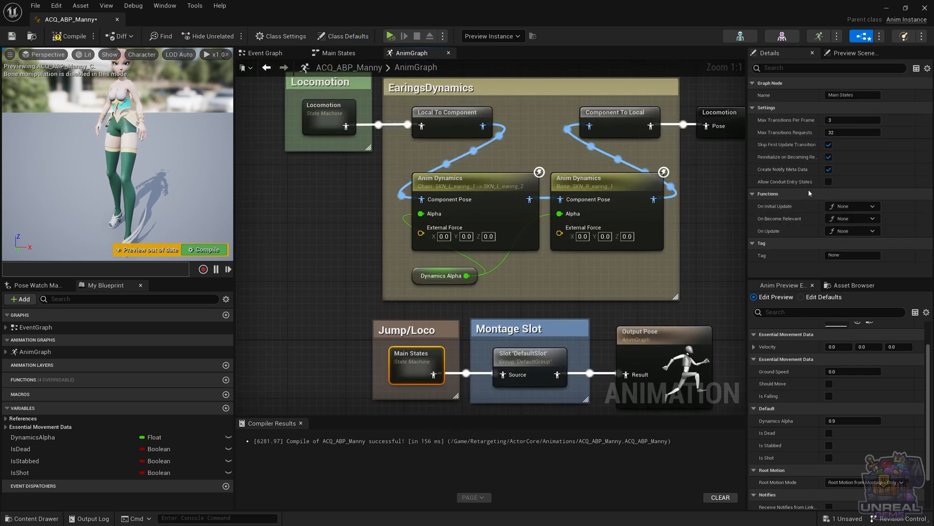
{"action": "mouse_move", "coordinate": [785, 181]}
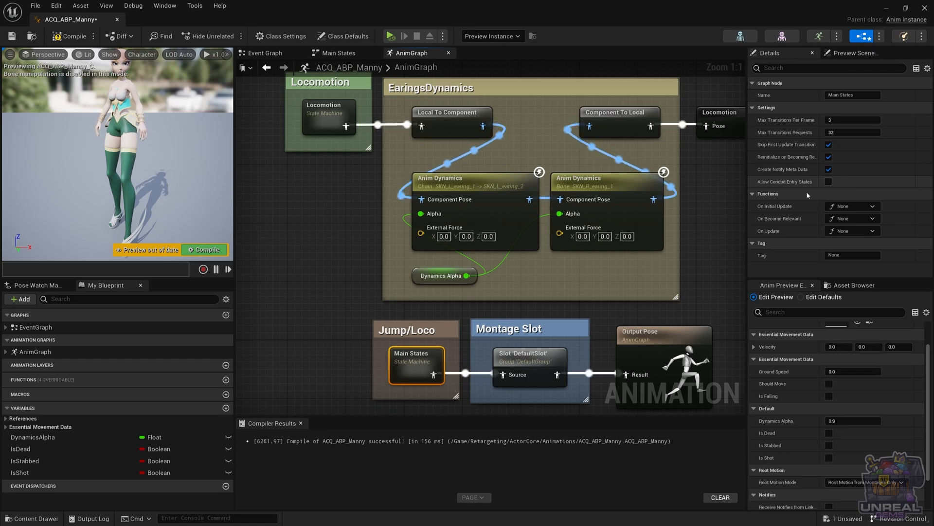
{"action": "double_click", "coordinate": [411, 368]}
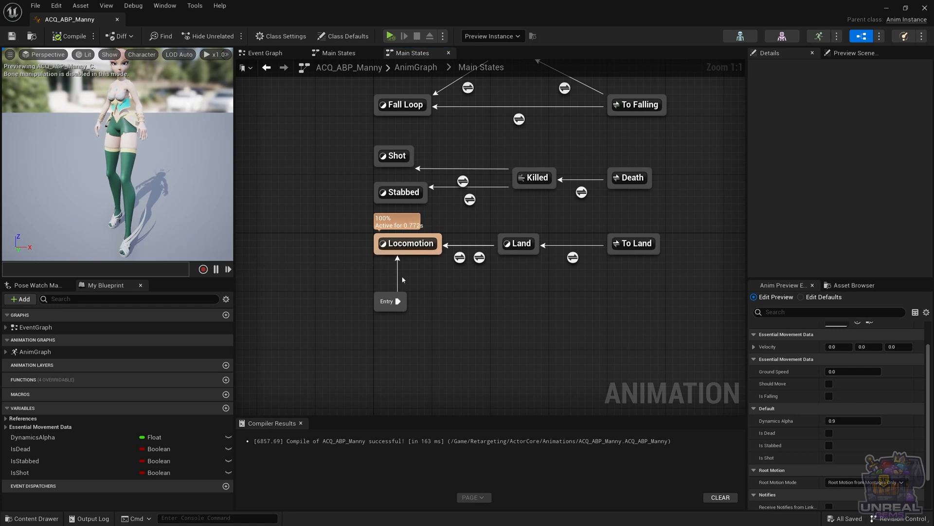
{"action": "mouse_move", "coordinate": [411, 243]}
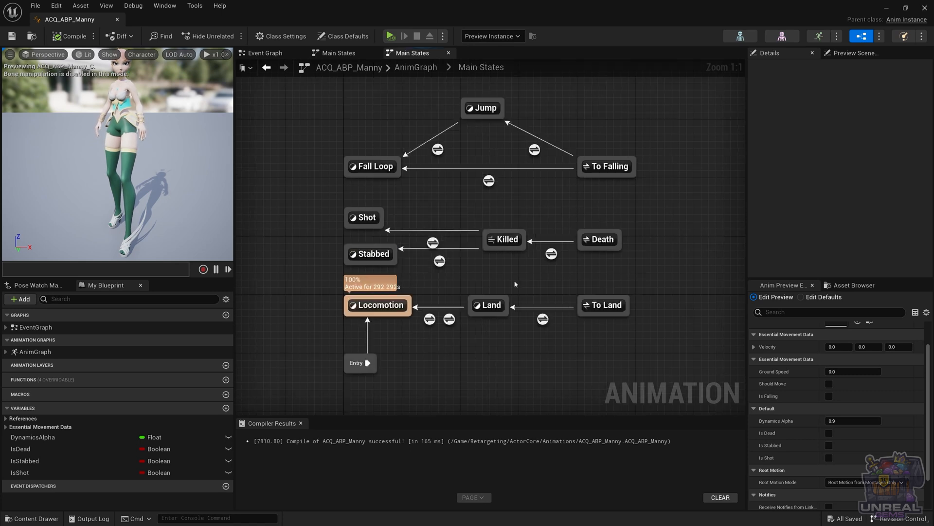
{"action": "mouse_move", "coordinate": [536, 263]}
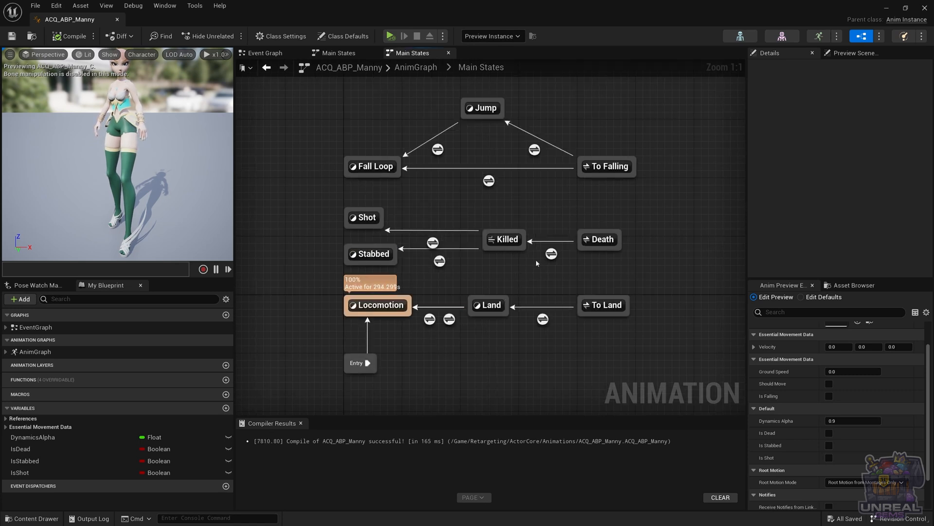
{"action": "left_click", "coordinate": [506, 239]}
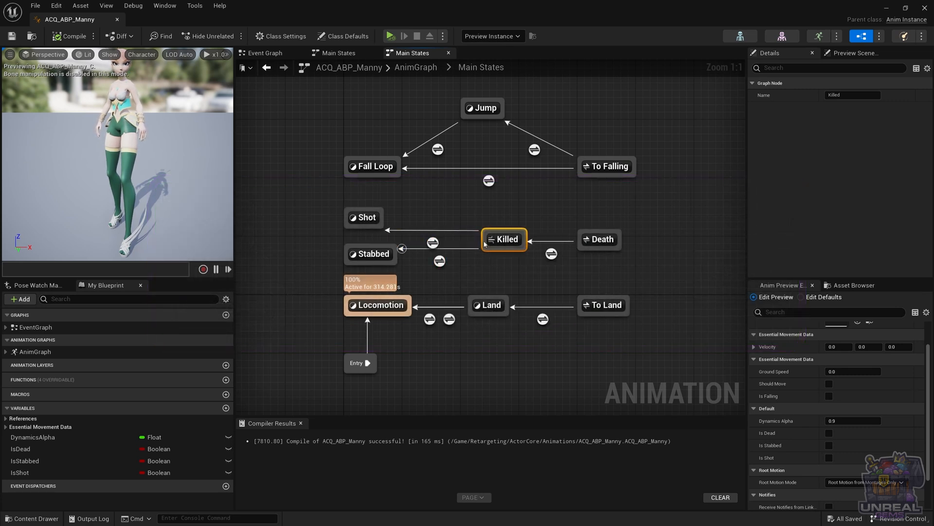
{"action": "mouse_move", "coordinate": [504, 239]}
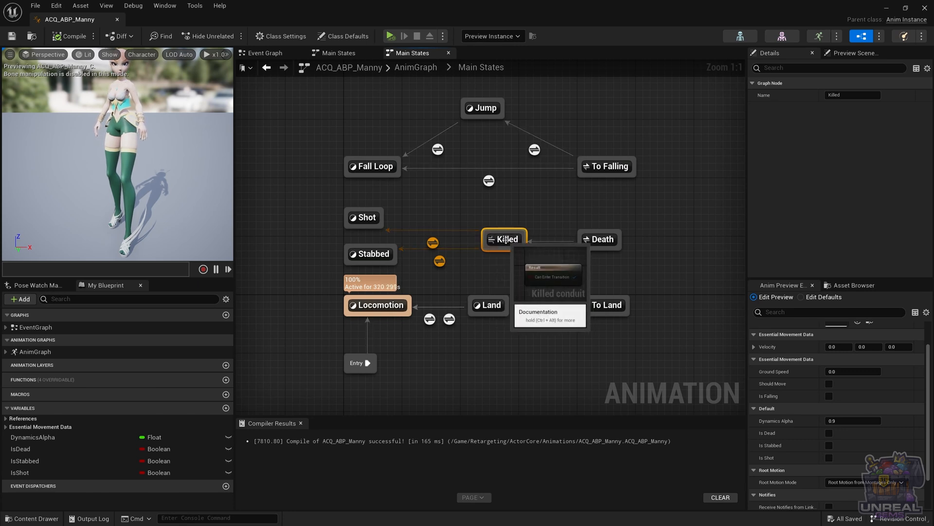
{"action": "left_click", "coordinate": [501, 217]}
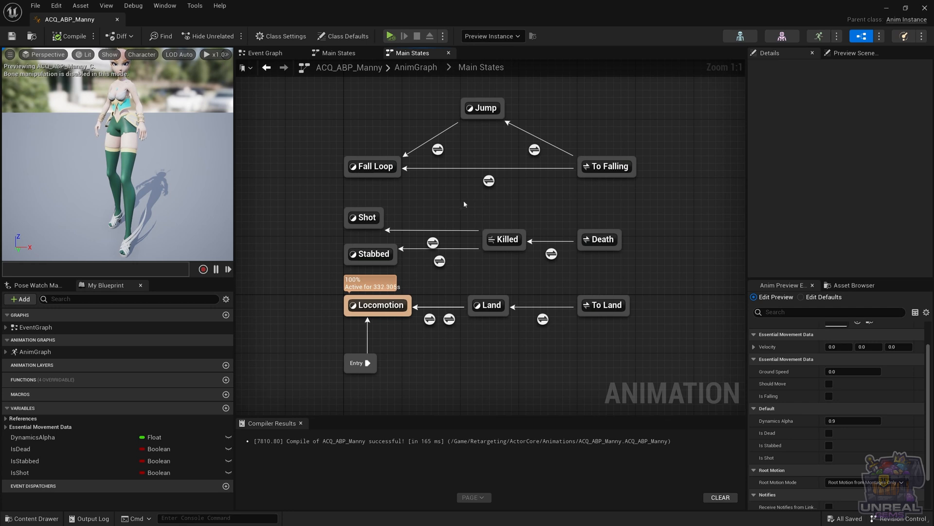
{"action": "mouse_move", "coordinate": [534, 223]}
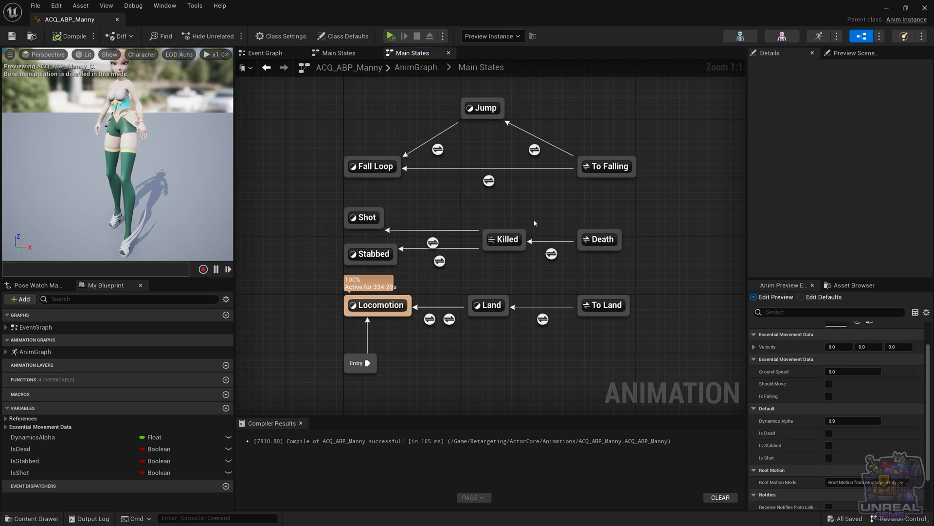
{"action": "mouse_move", "coordinate": [411, 201]}
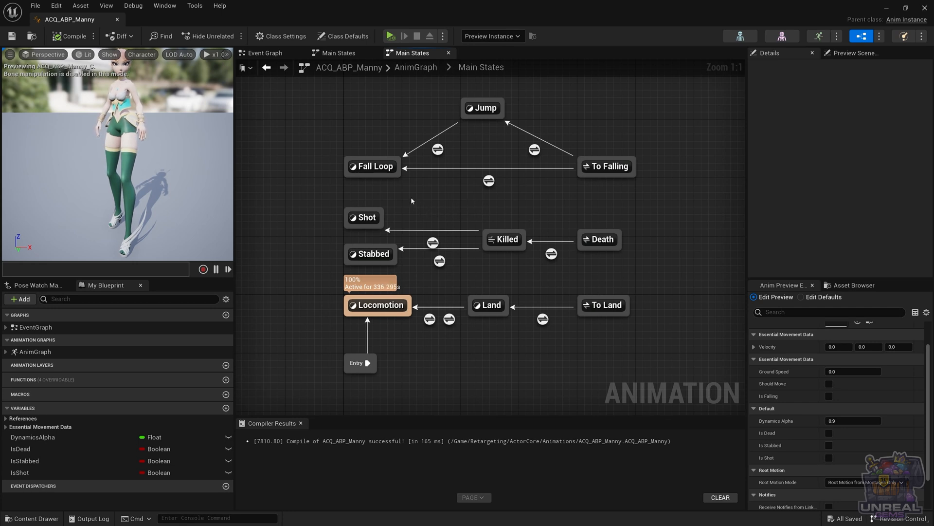
{"action": "mouse_move", "coordinate": [372, 166]}
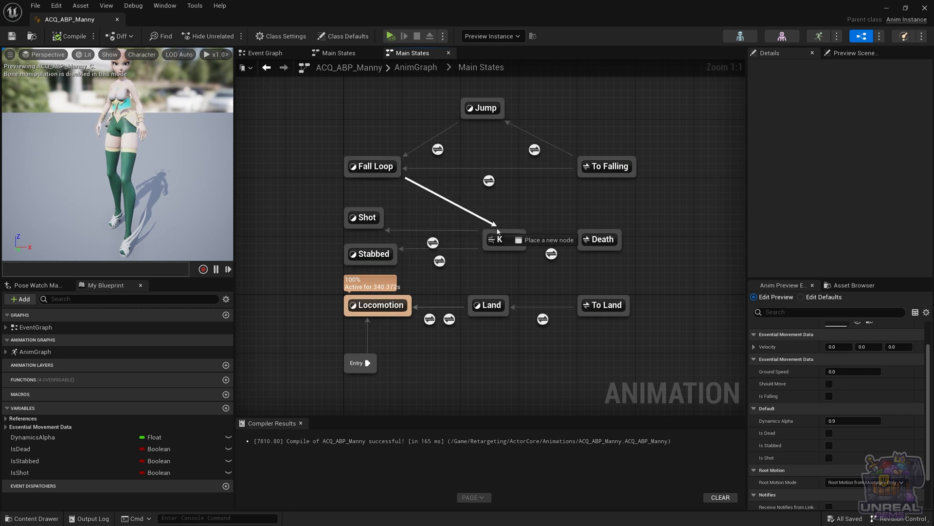
{"action": "type", "text": "Killed"}
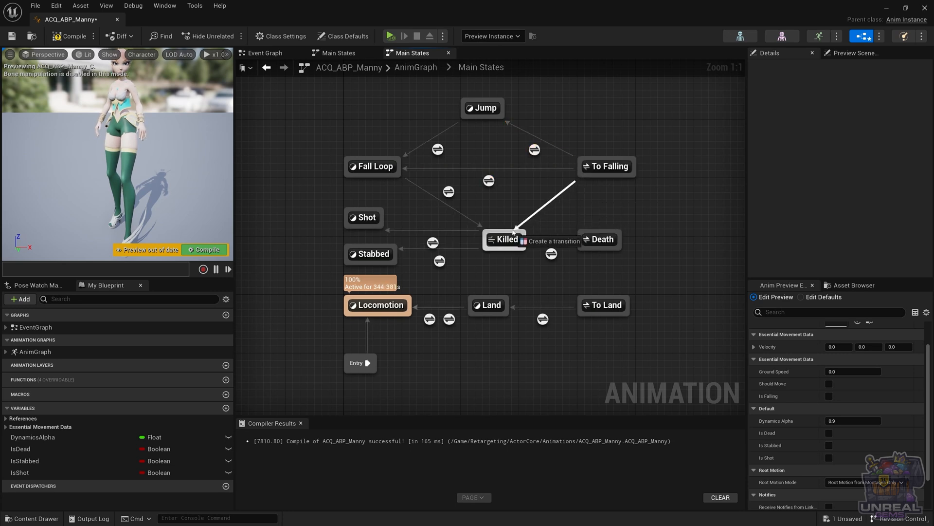
{"action": "mouse_move", "coordinate": [507, 149]}
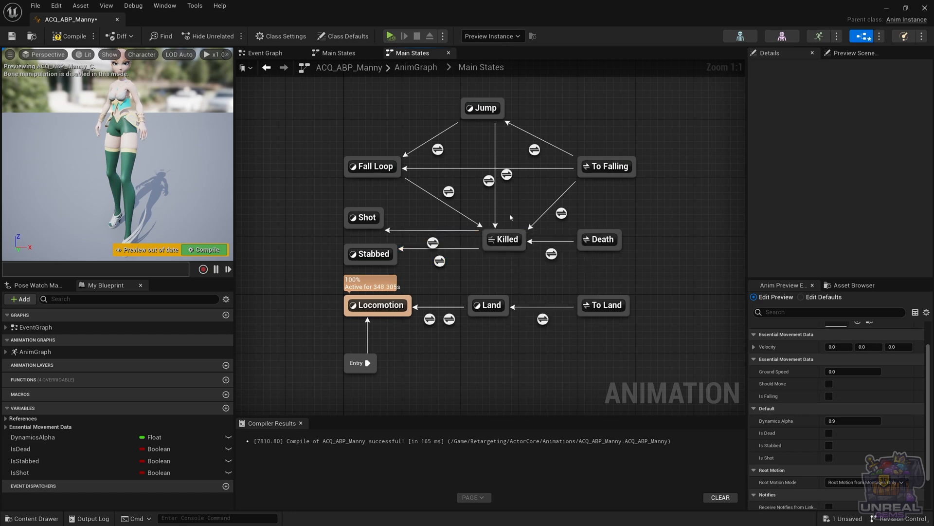
{"action": "key", "text": "ctrl+z"}
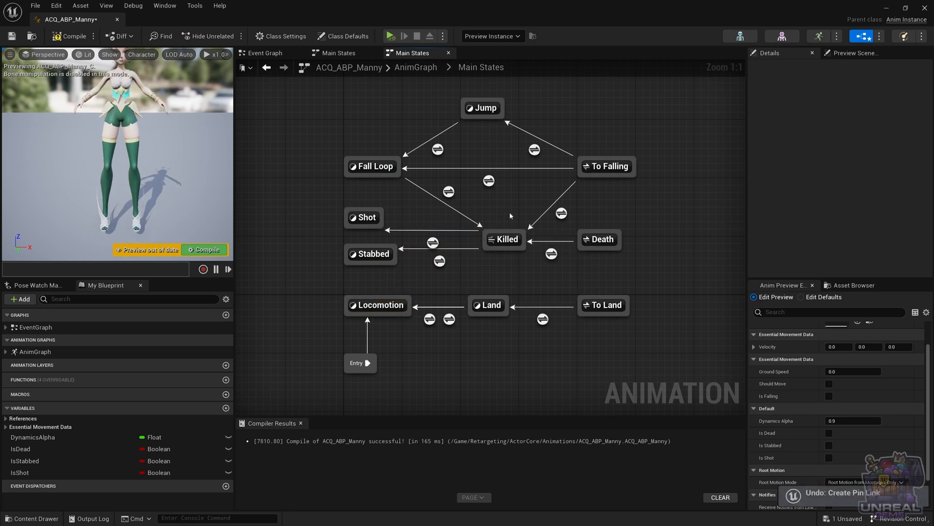
{"action": "left_click", "coordinate": [504, 239]}
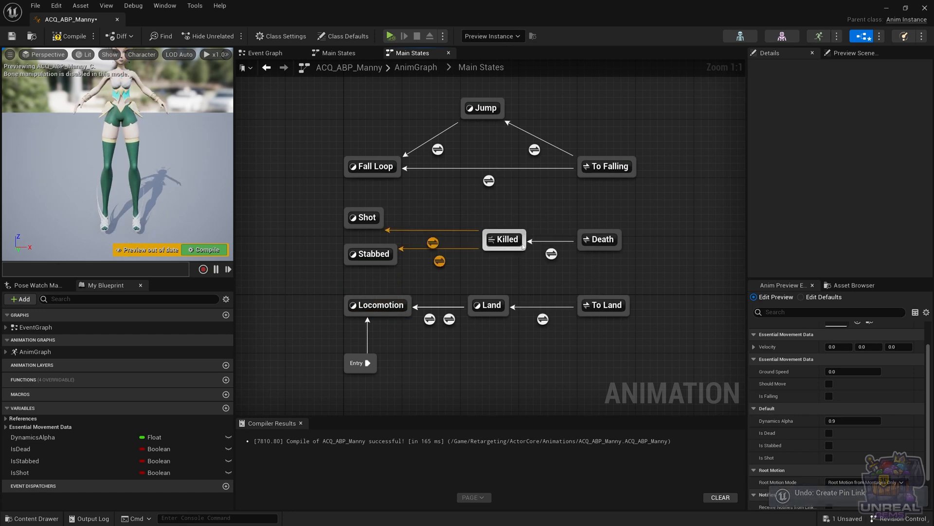
Wire trial direct transitions into Shot and Stabbed, then undo the latest one.
{"action": "left_click", "coordinate": [409, 194]}
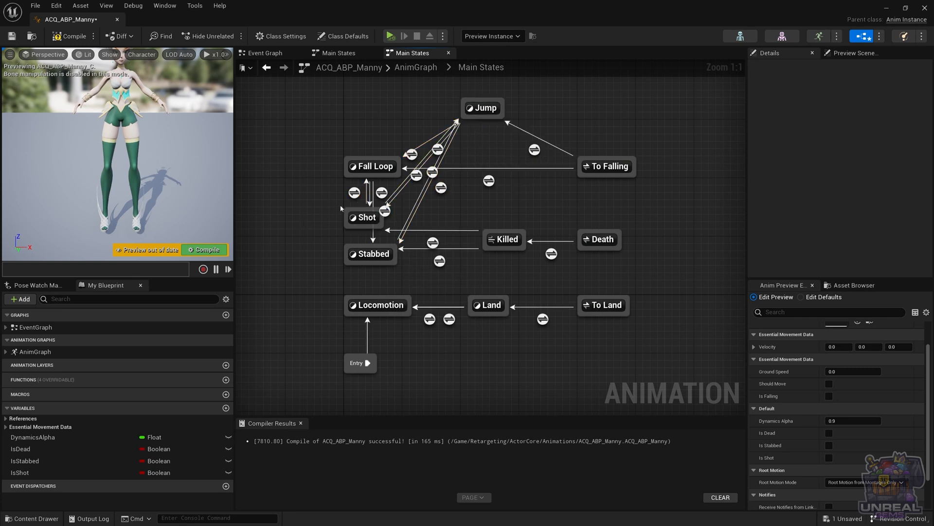
{"action": "mouse_move", "coordinate": [647, 180]}
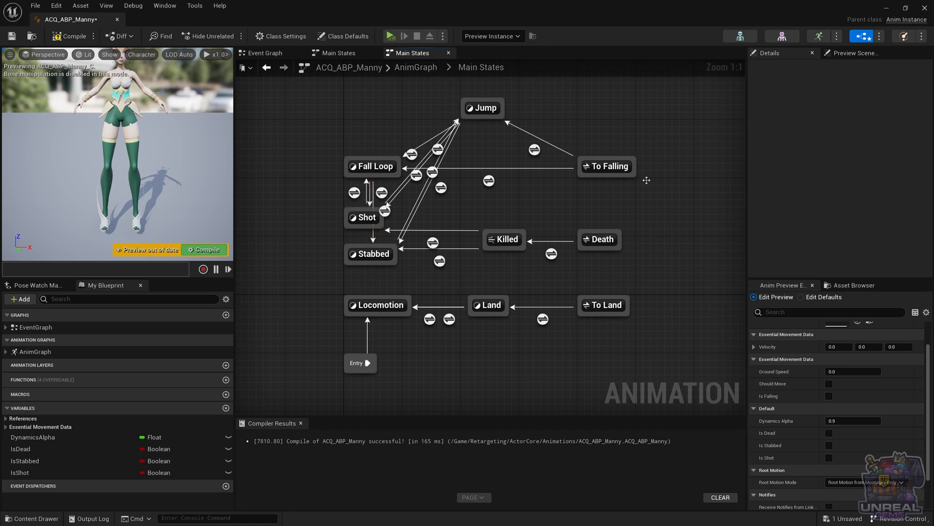
{"action": "mouse_move", "coordinate": [309, 252]}
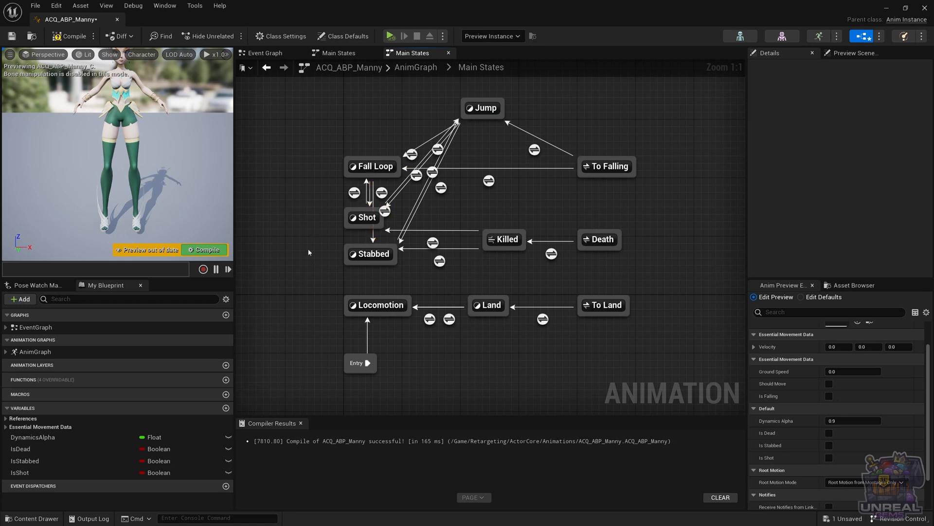
{"action": "left_click", "coordinate": [607, 165]}
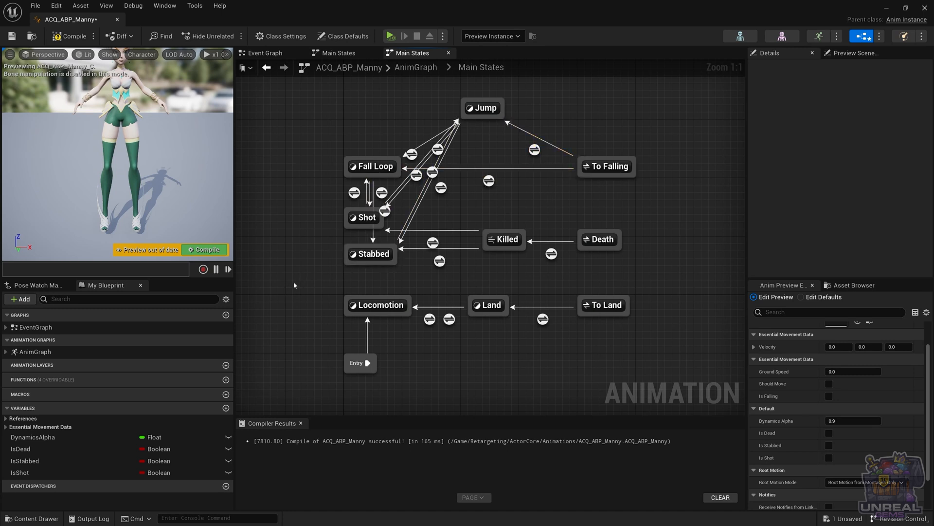
{"action": "mouse_move", "coordinate": [369, 292]}
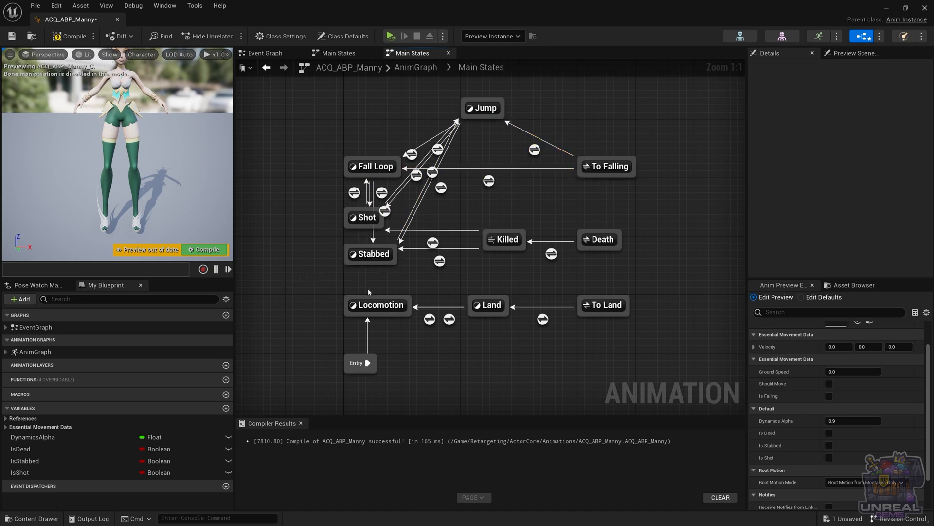
{"action": "mouse_move", "coordinate": [370, 253]}
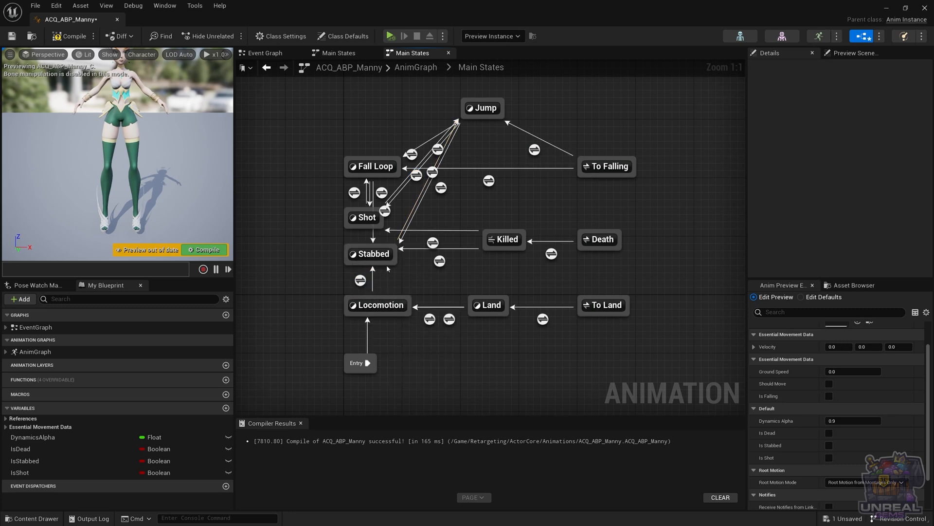
{"action": "mouse_move", "coordinate": [380, 305]}
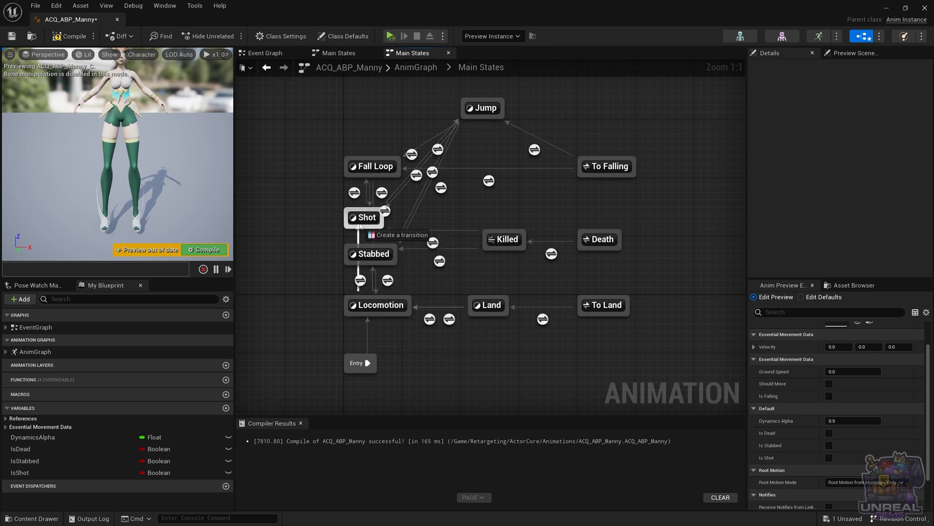
{"action": "mouse_move", "coordinate": [379, 305]}
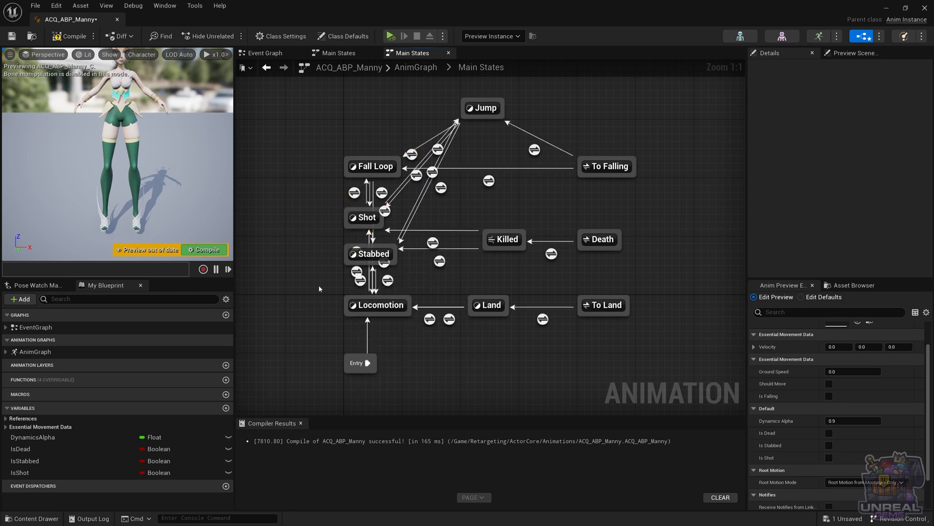
{"action": "mouse_move", "coordinate": [306, 265]}
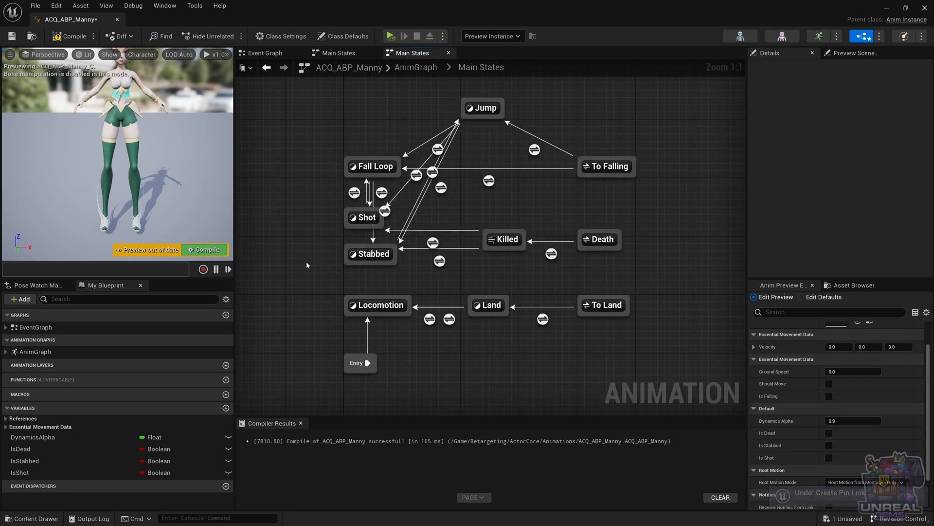
{"action": "key", "text": "ctrl+z"}
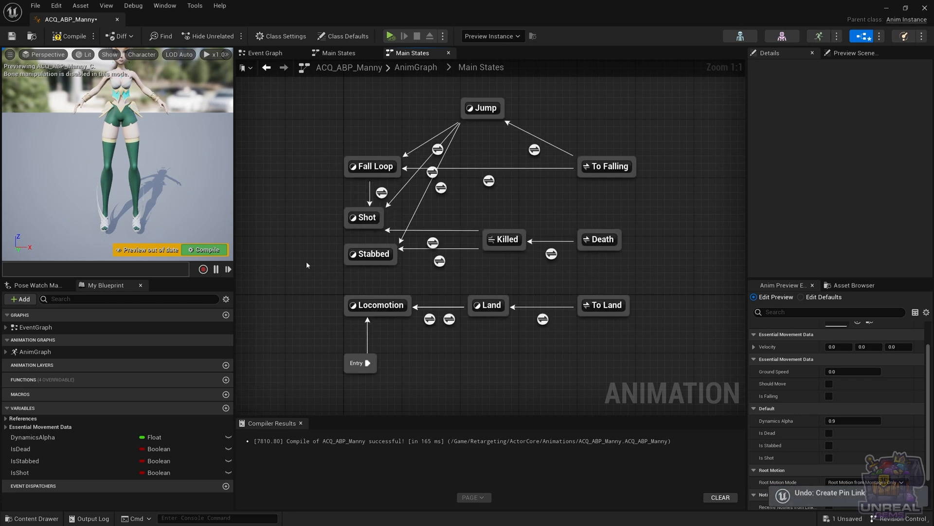